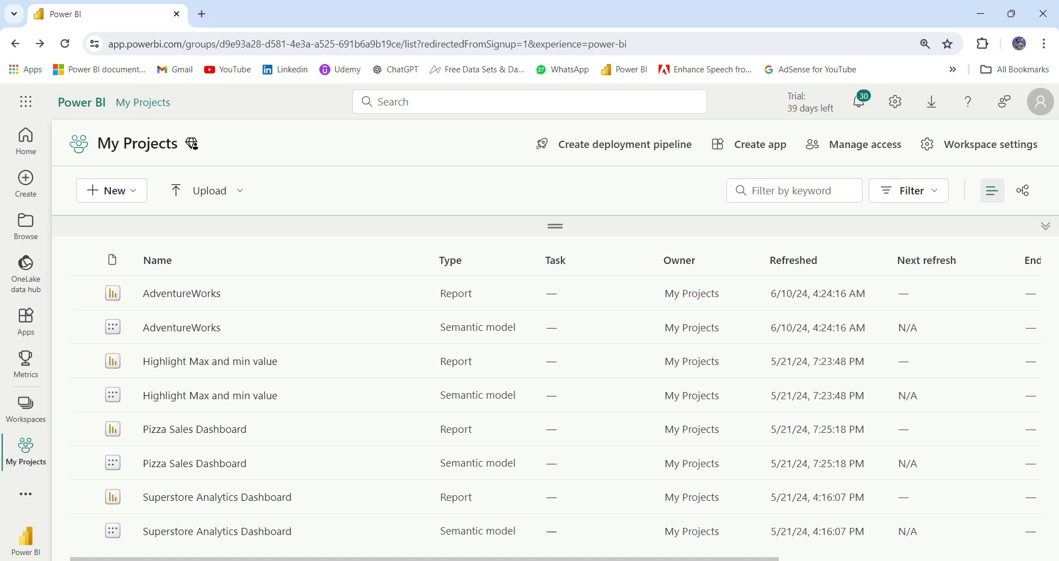
mouse_move(353, 191)
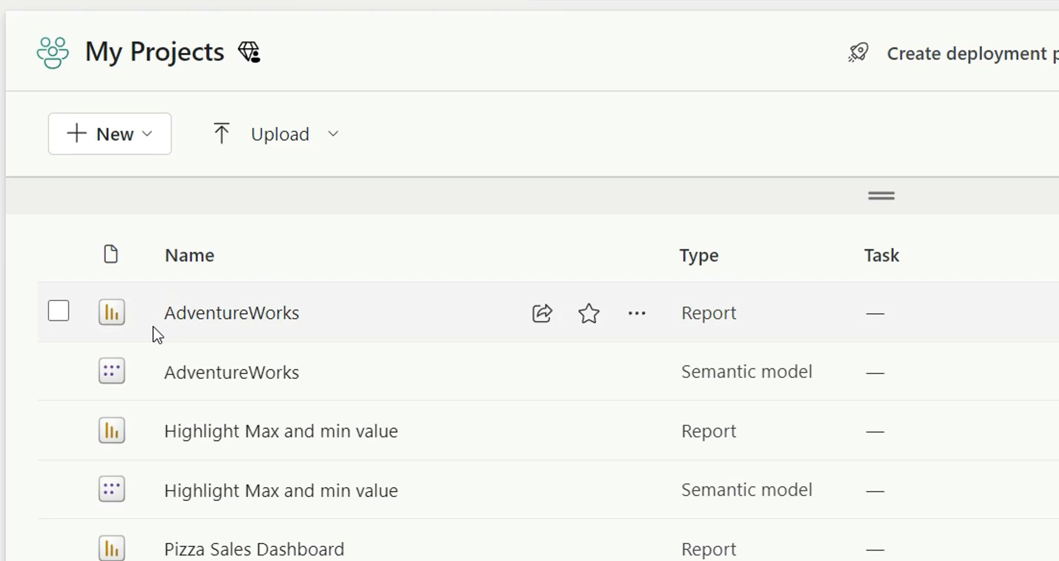
mouse_move(359, 328)
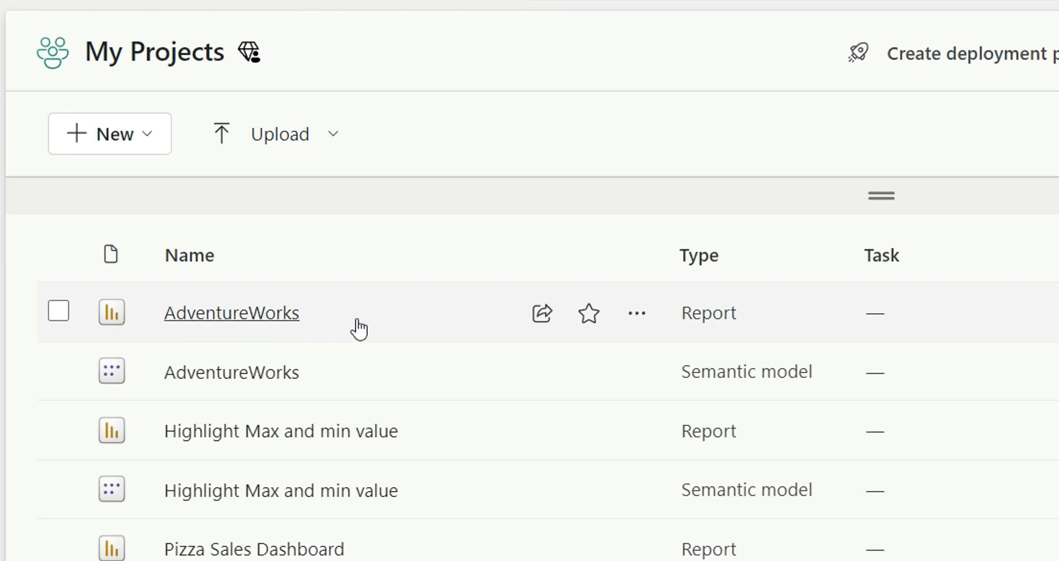
mouse_move(412, 338)
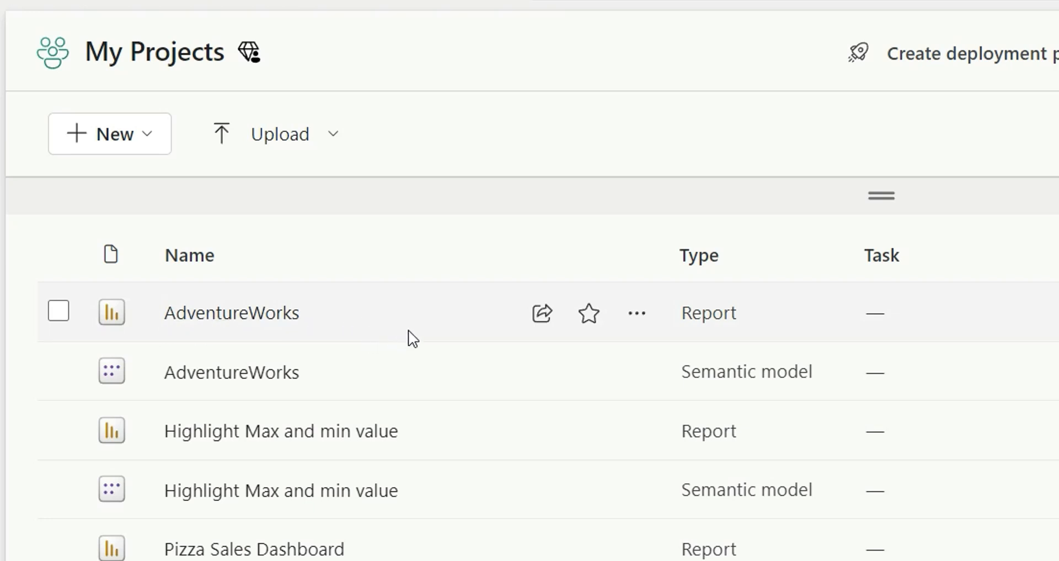
mouse_move(437, 371)
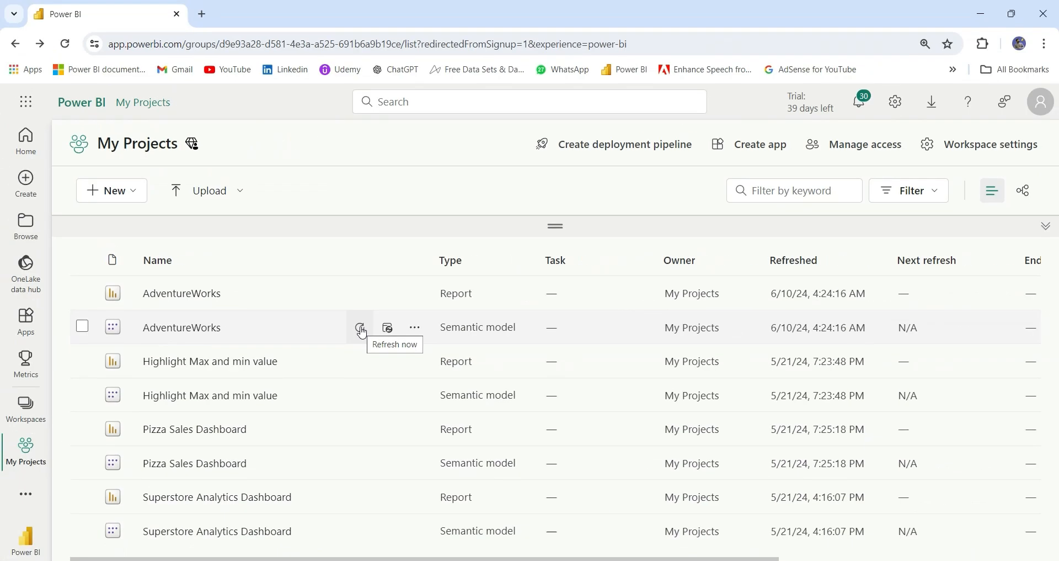
Step: After a failed AdventureWorks refresh, open the Power BI Data Gateway download page
left_click(361, 328)
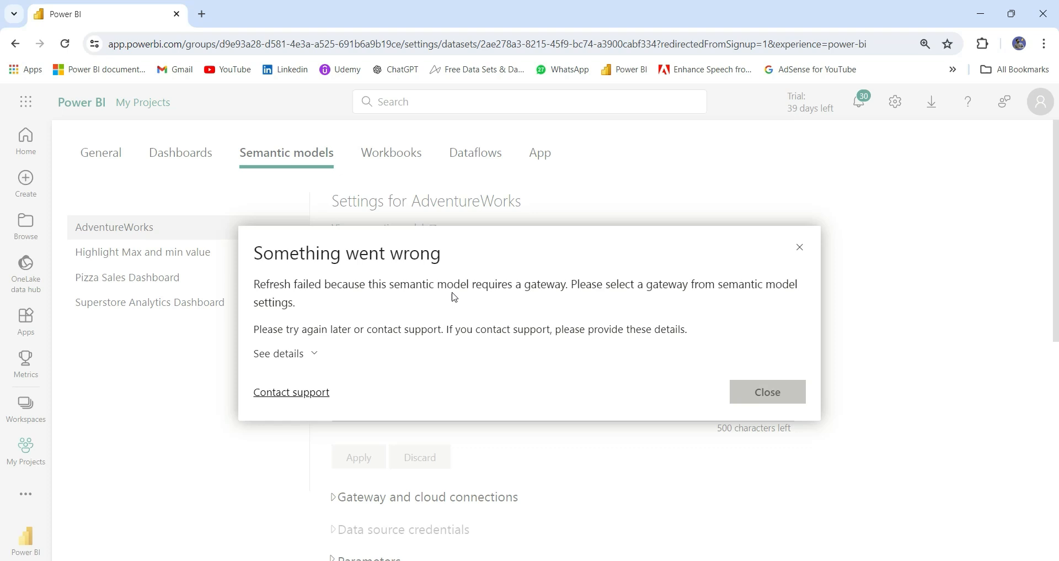
mouse_move(655, 297)
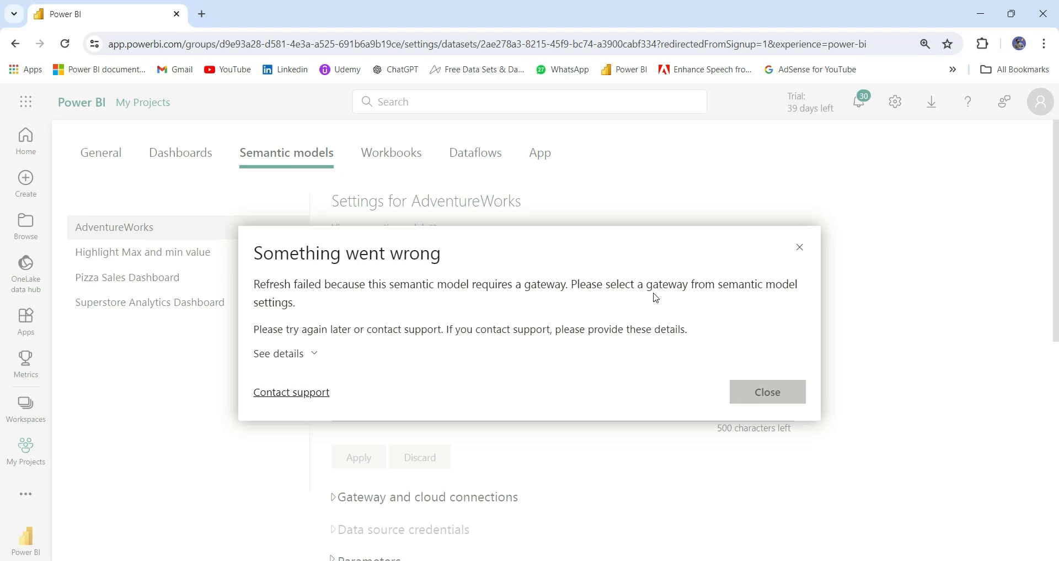
mouse_move(475, 358)
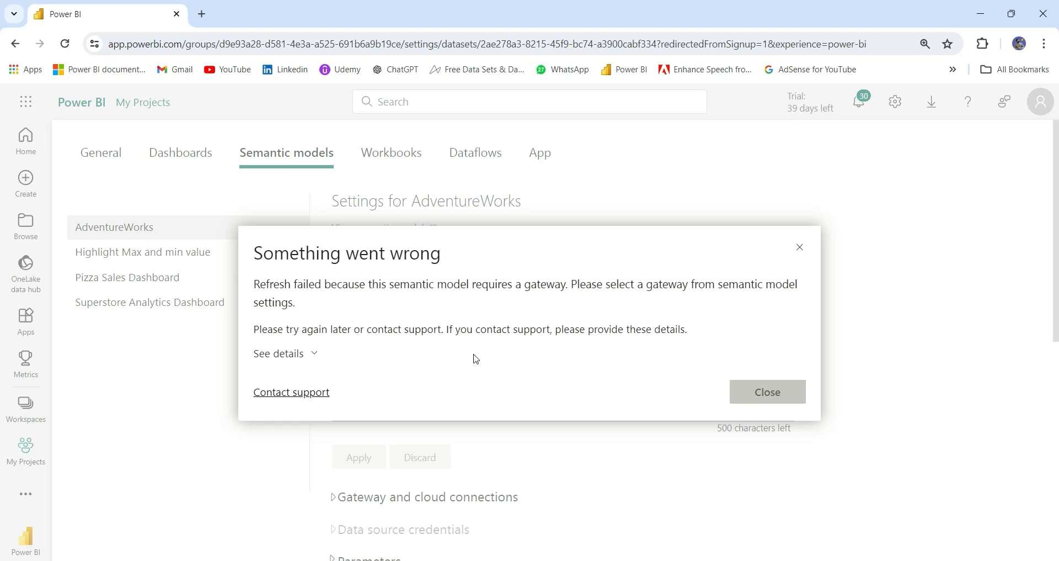
left_click(767, 391)
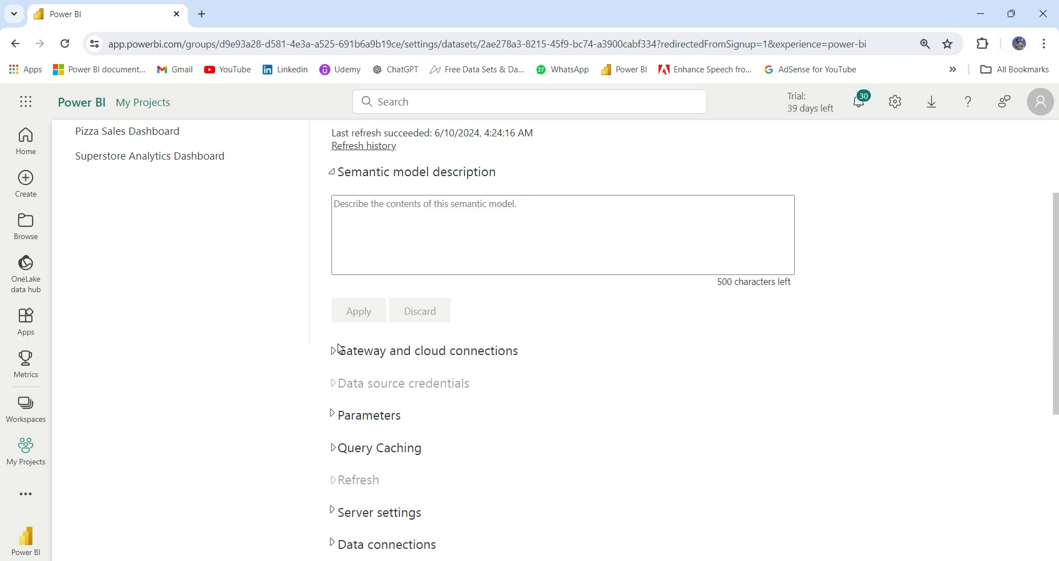
mouse_move(334, 354)
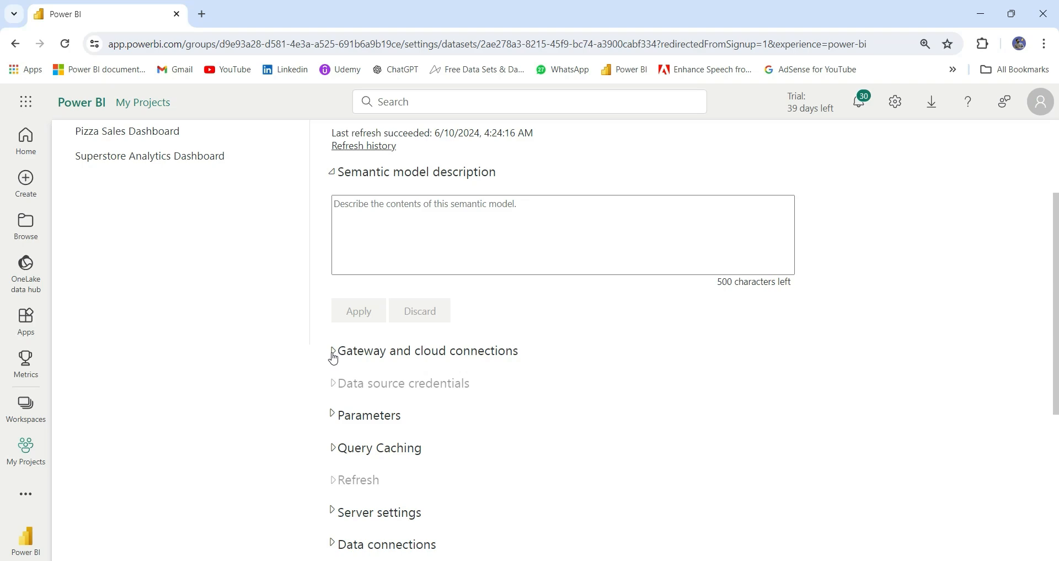
left_click(332, 354)
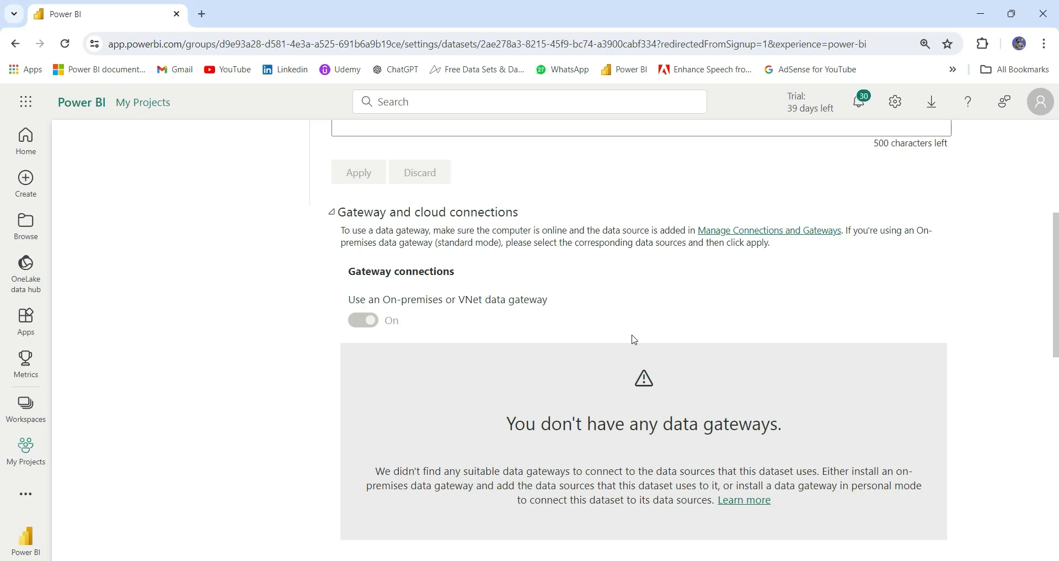
mouse_move(578, 298)
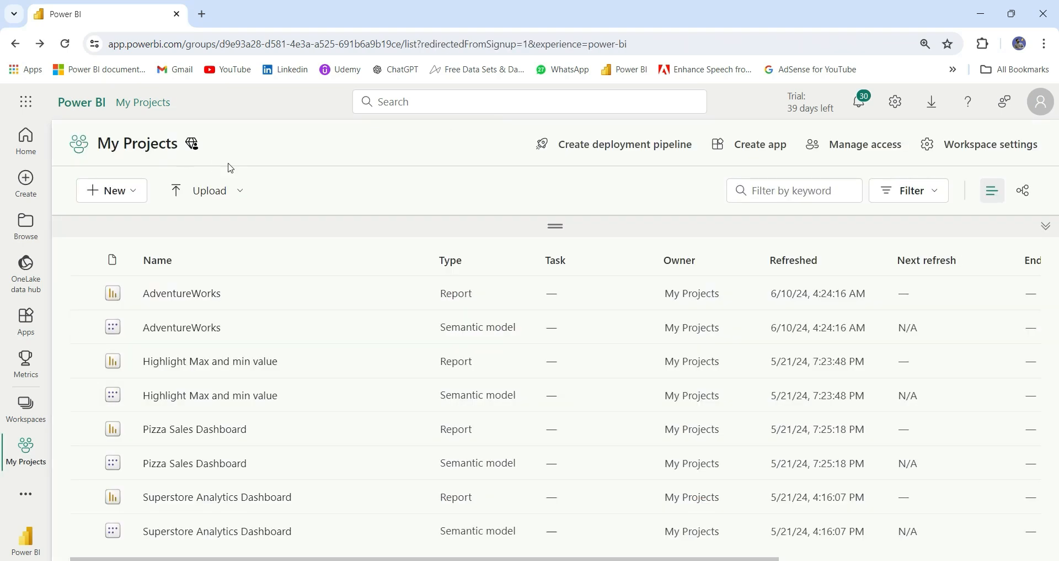
mouse_move(930, 101)
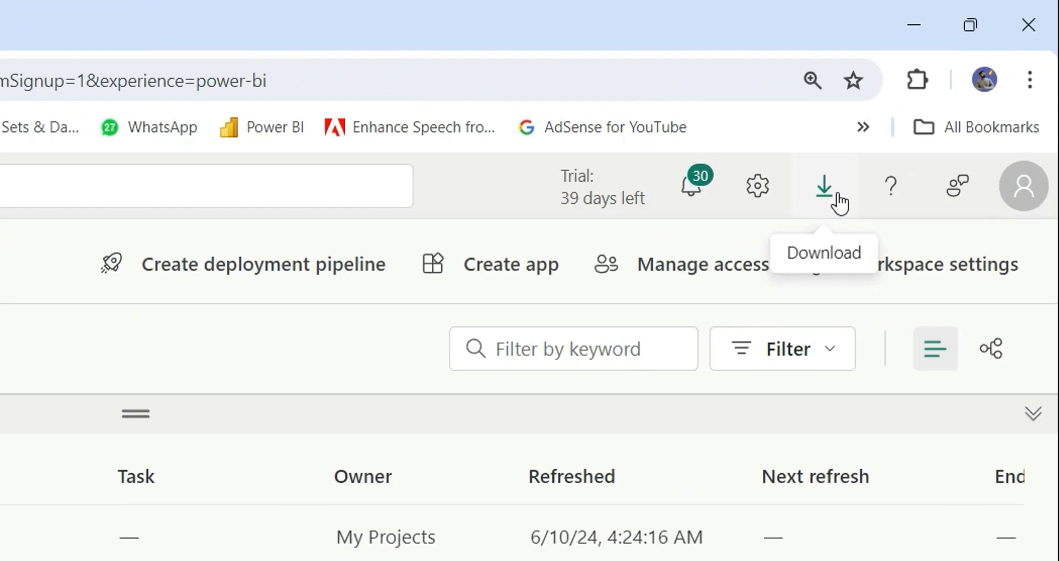
left_click(823, 185)
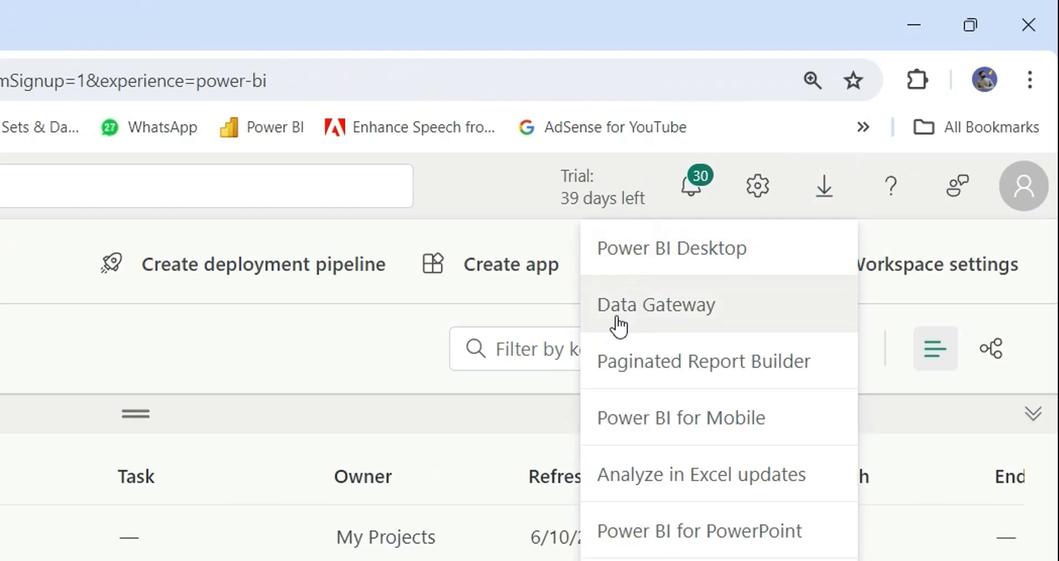
left_click(655, 305)
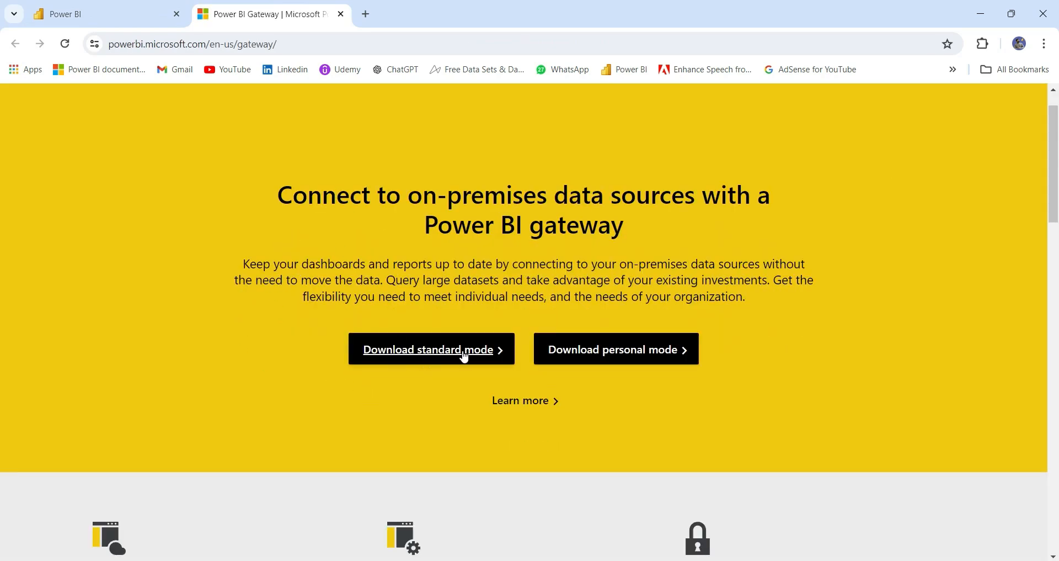
mouse_move(717, 370)
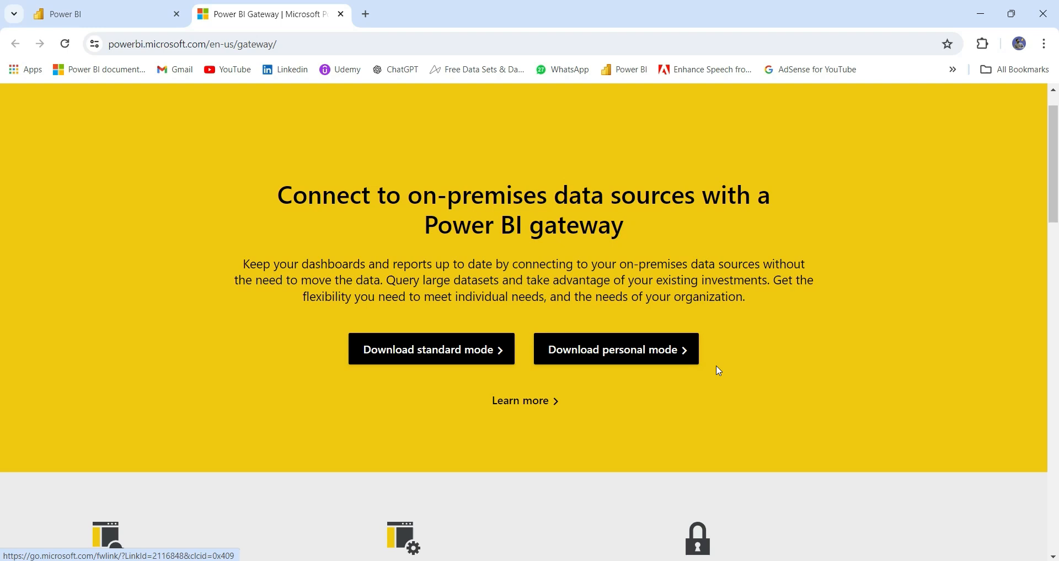
mouse_move(683, 394)
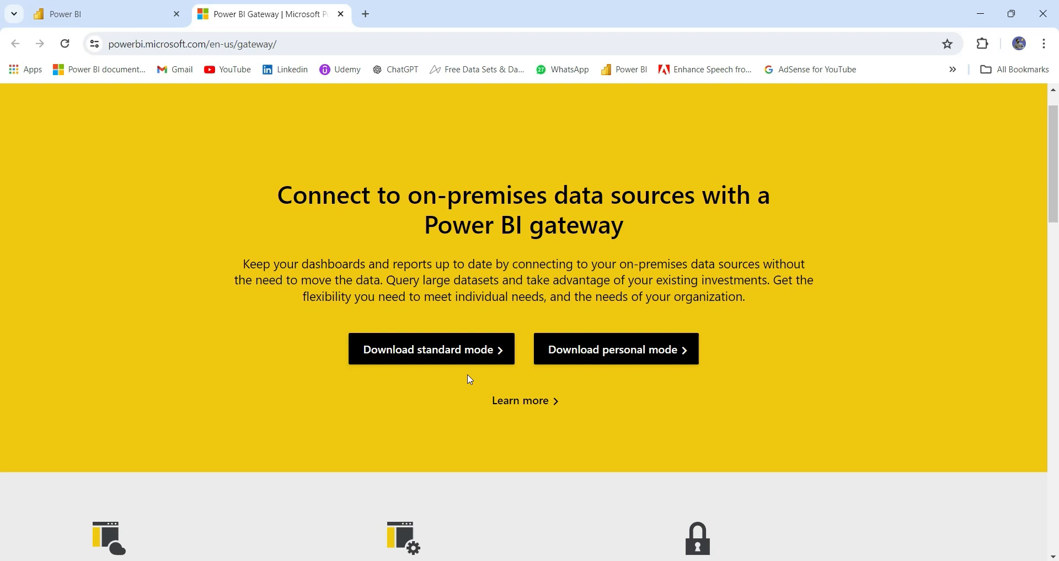
mouse_move(527, 378)
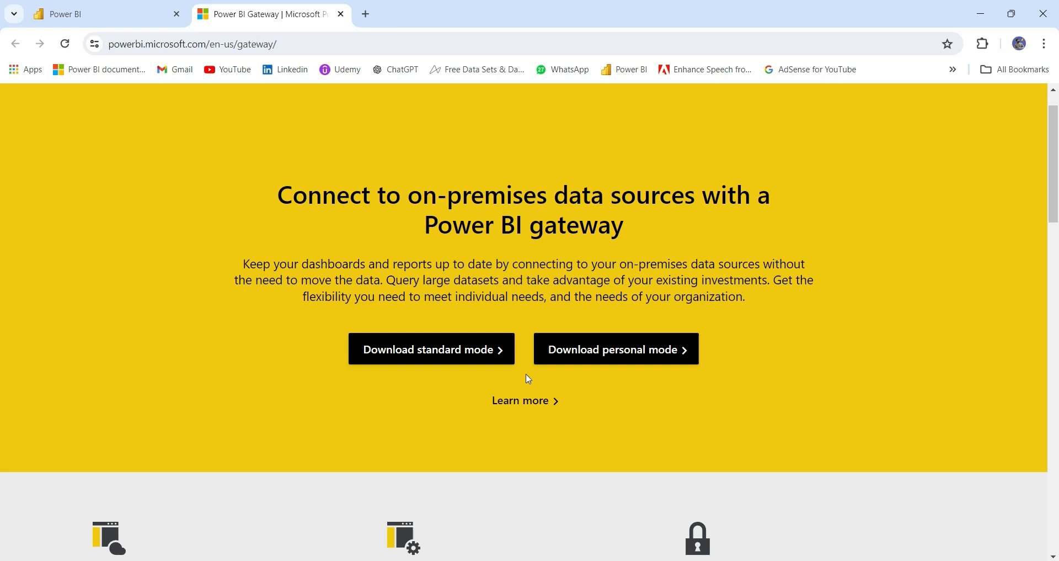
mouse_move(565, 394)
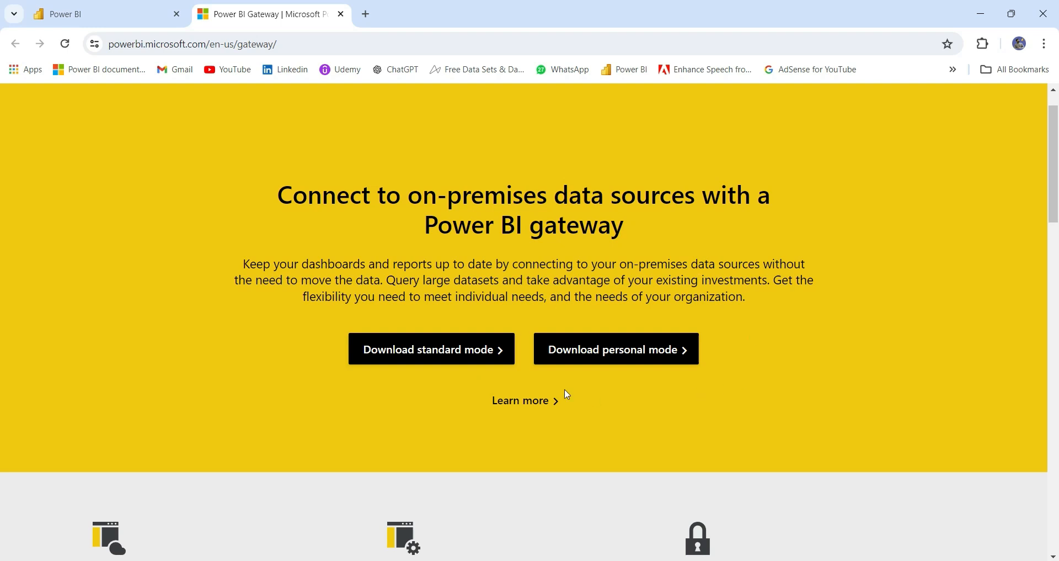
mouse_move(710, 323)
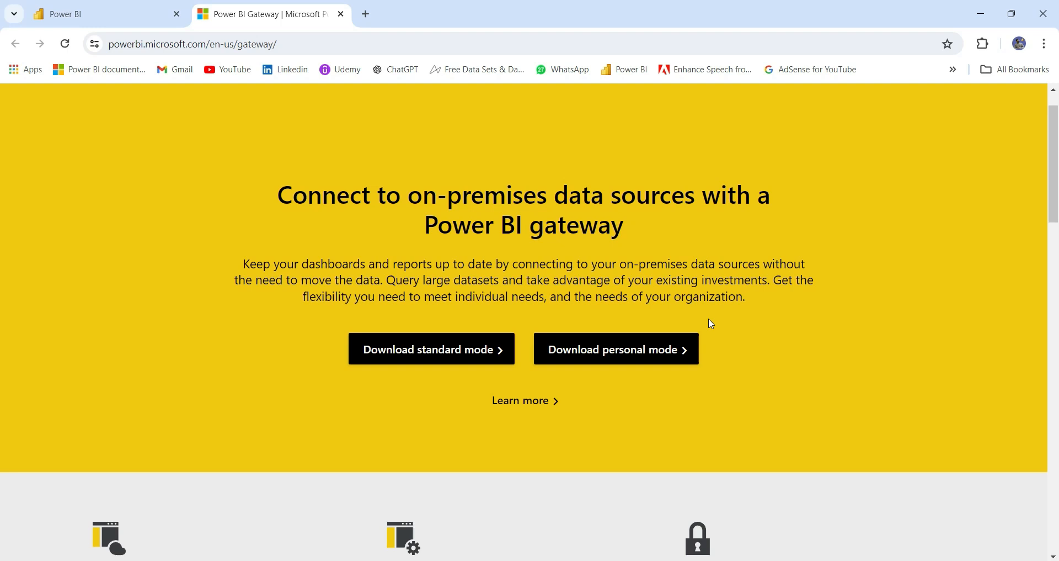
mouse_move(728, 370)
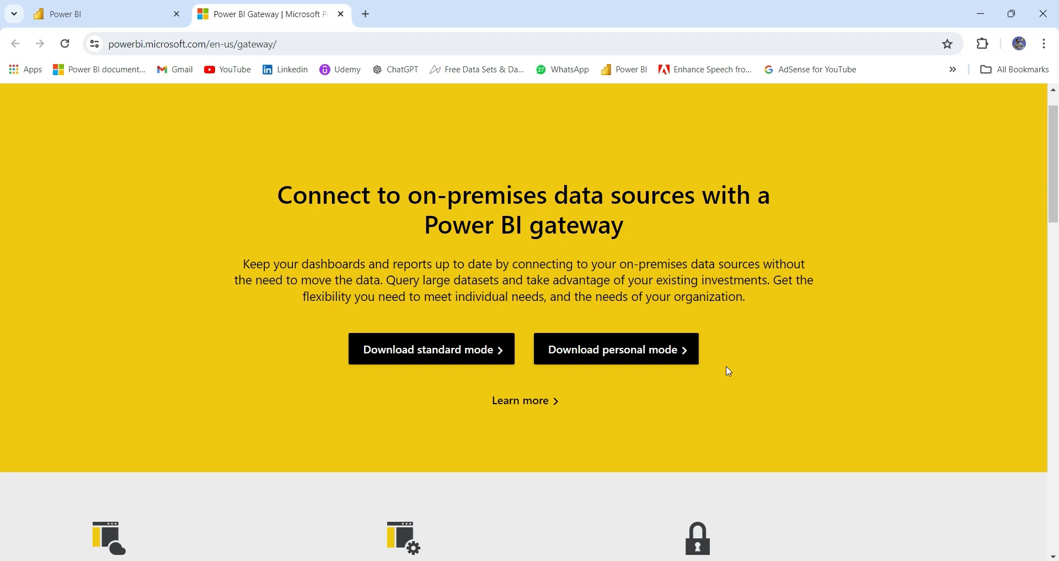
mouse_move(398, 392)
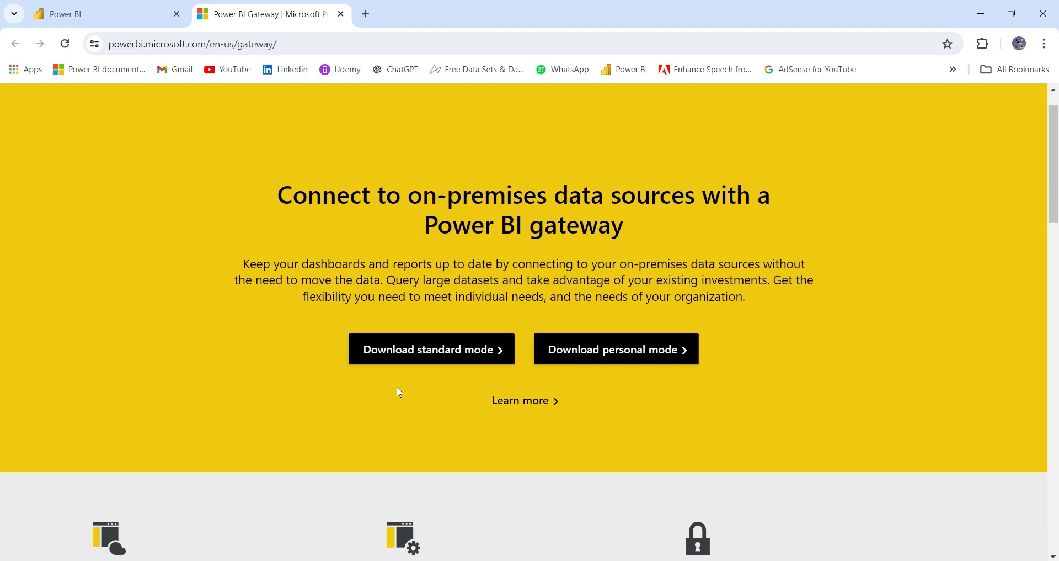
mouse_move(451, 349)
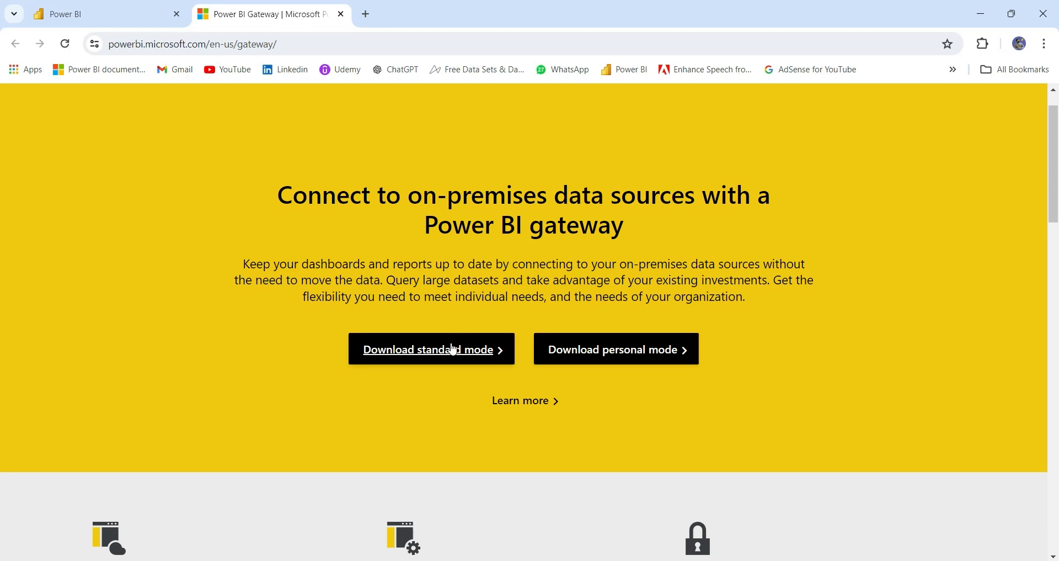
Step: Download and launch the standard-mode on-premises data gateway installer
left_click(431, 349)
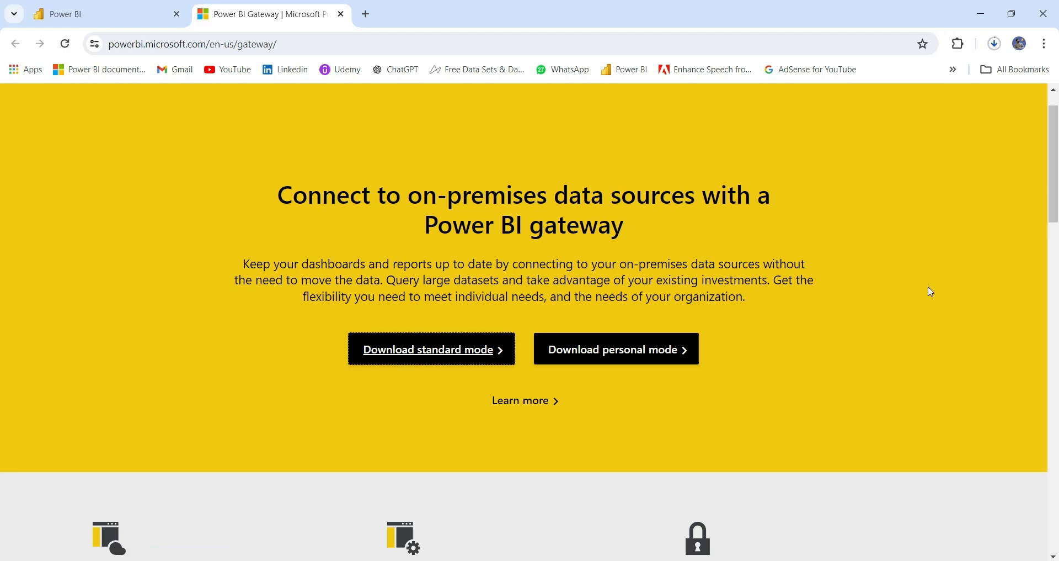
left_click(431, 349)
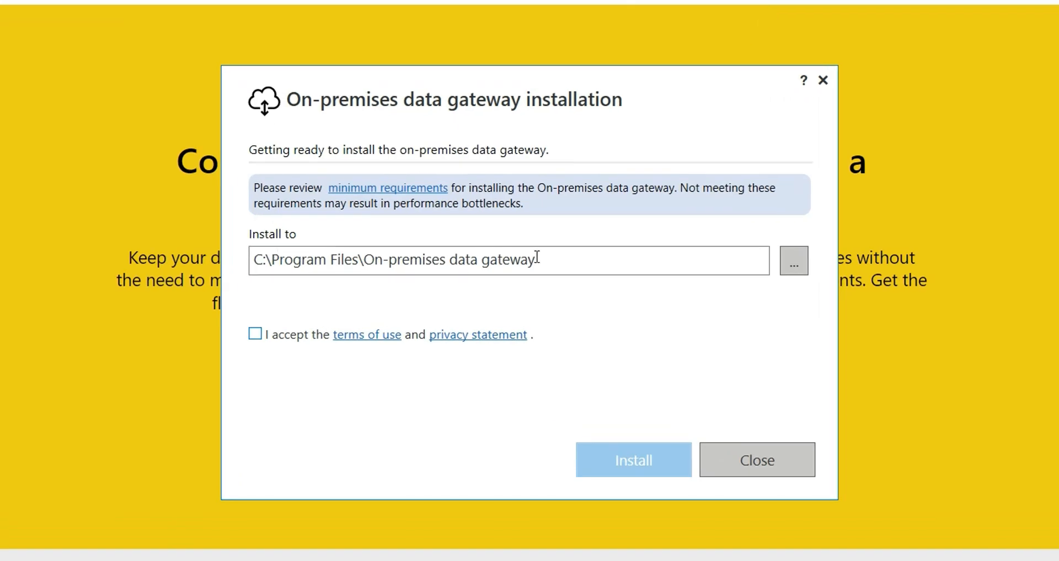
mouse_move(256, 334)
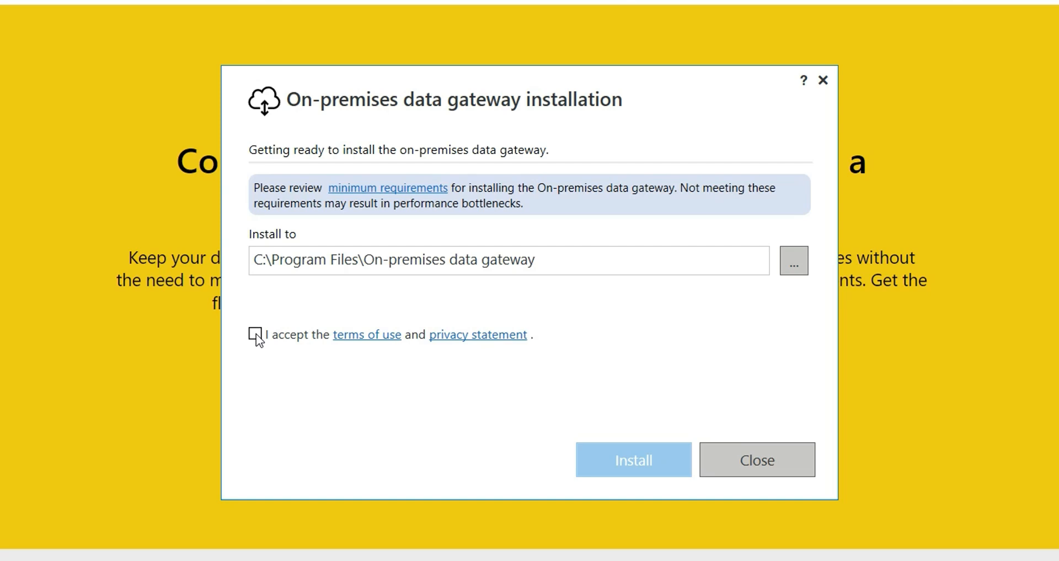
Step: Accept the terms of use and install the gateway to the default folder
left_click(633, 459)
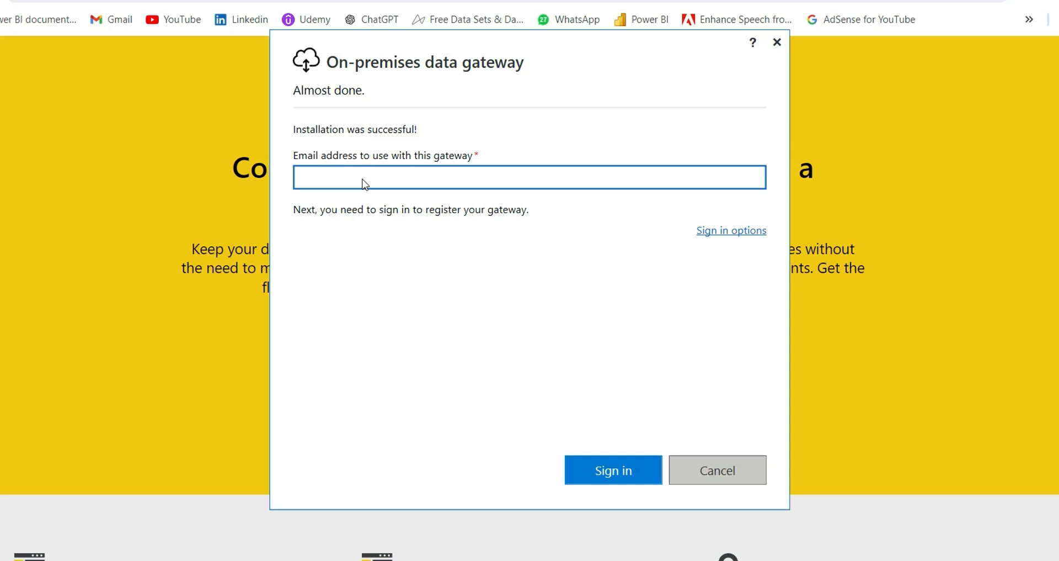
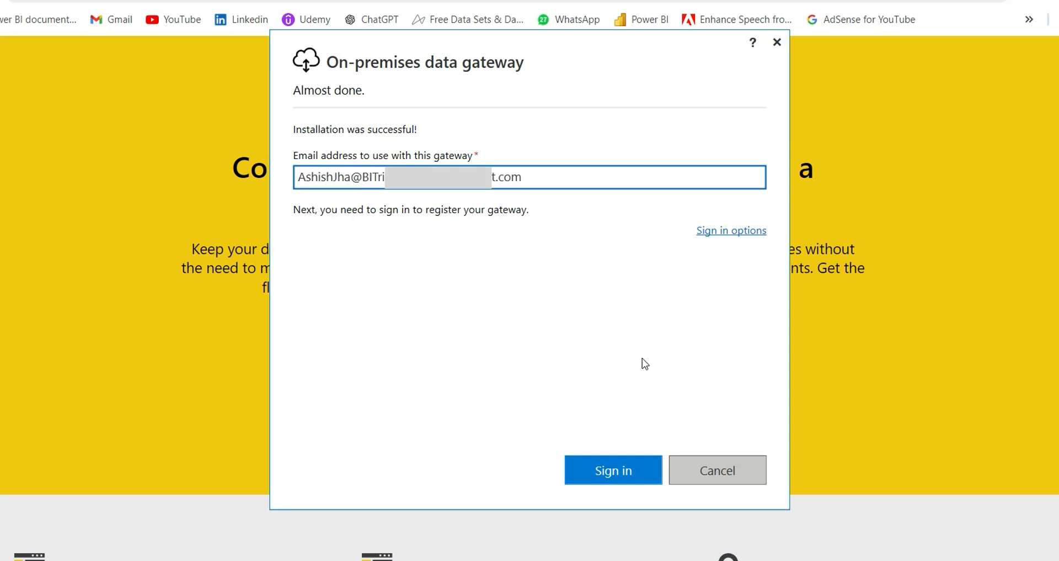
left_click(611, 469)
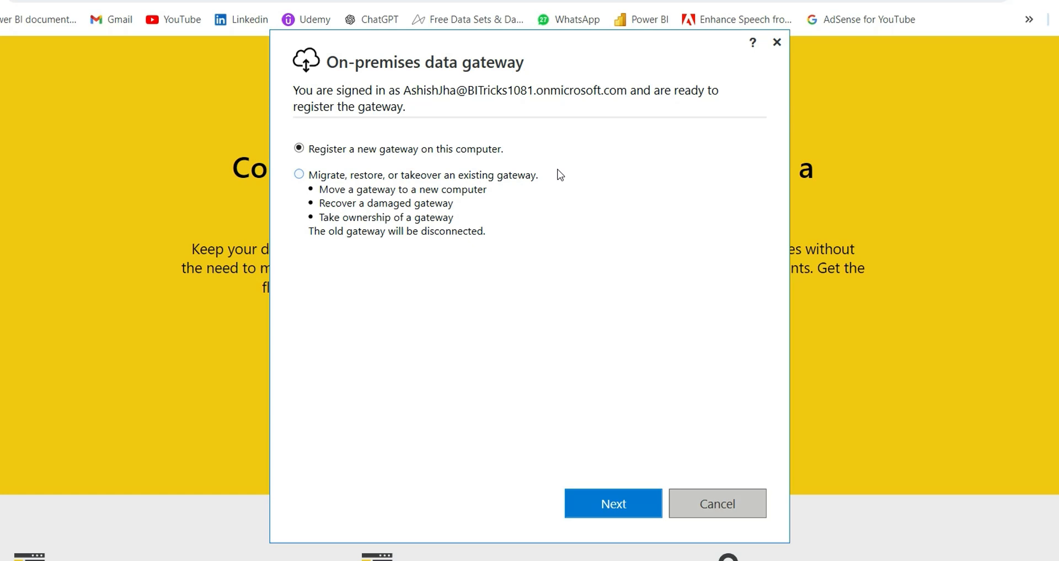
mouse_move(502, 165)
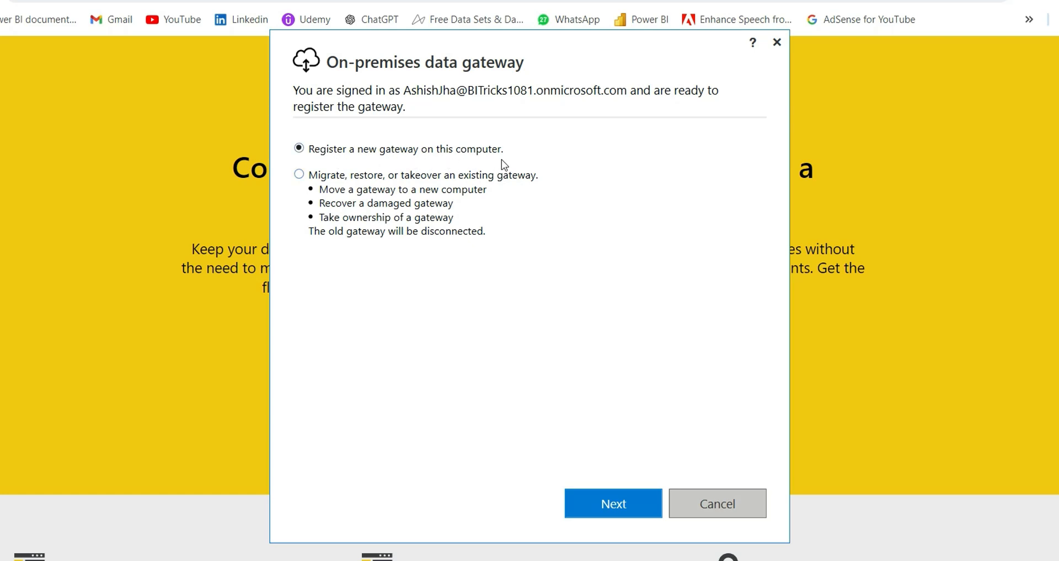
mouse_move(436, 189)
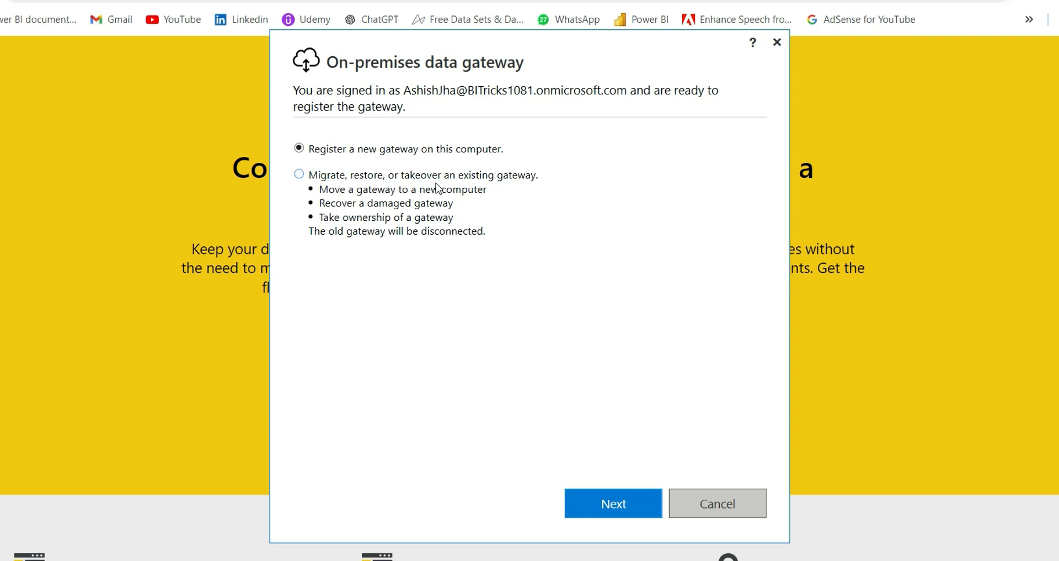
mouse_move(563, 344)
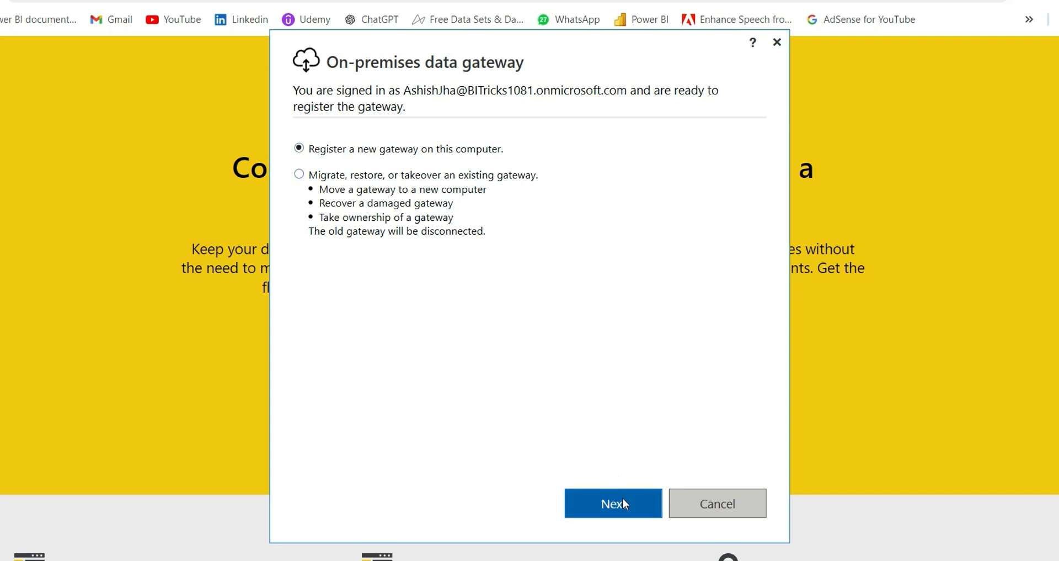
left_click(612, 503)
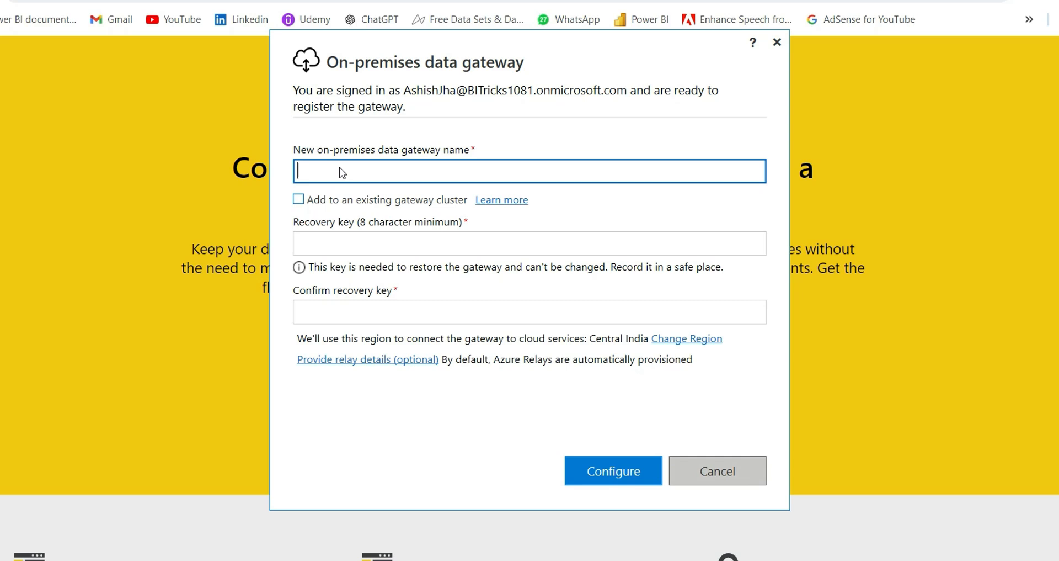
Step: Name the gateway 'BI Tricks Gateway', configure it with a recovery key, and close the installer
type("BI Tricks Gateway")
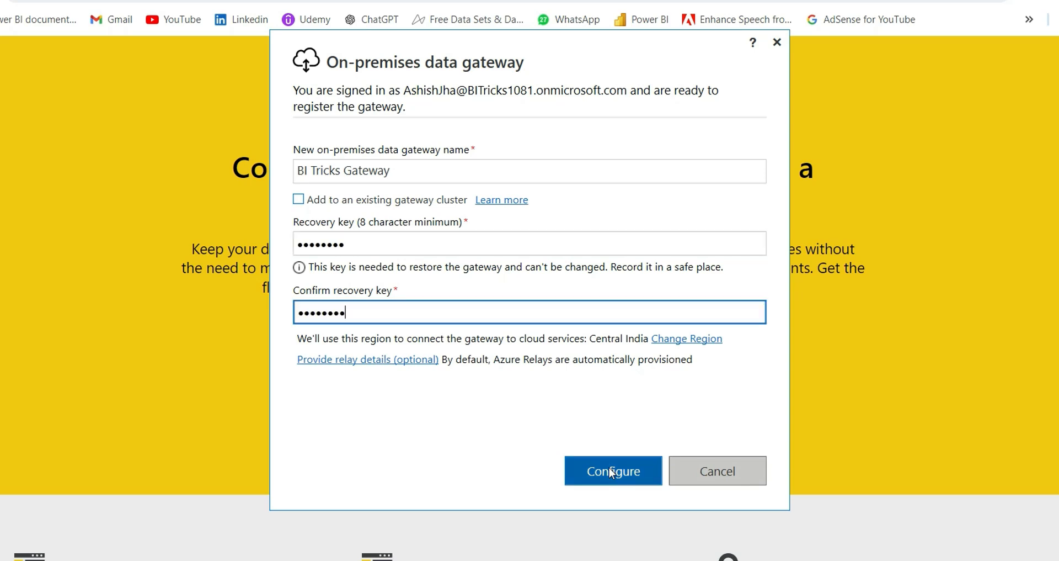
left_click(611, 471)
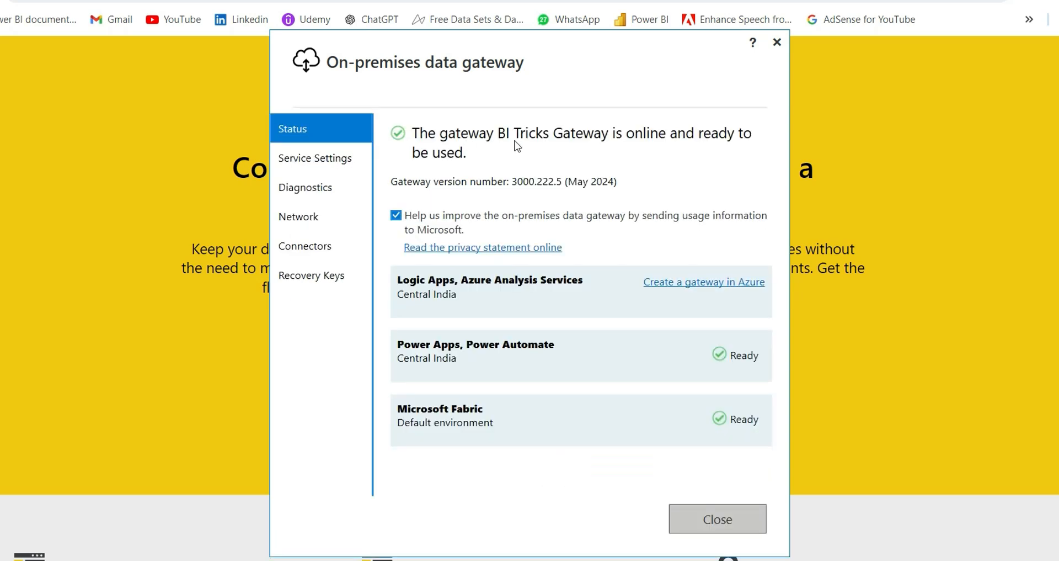
mouse_move(545, 162)
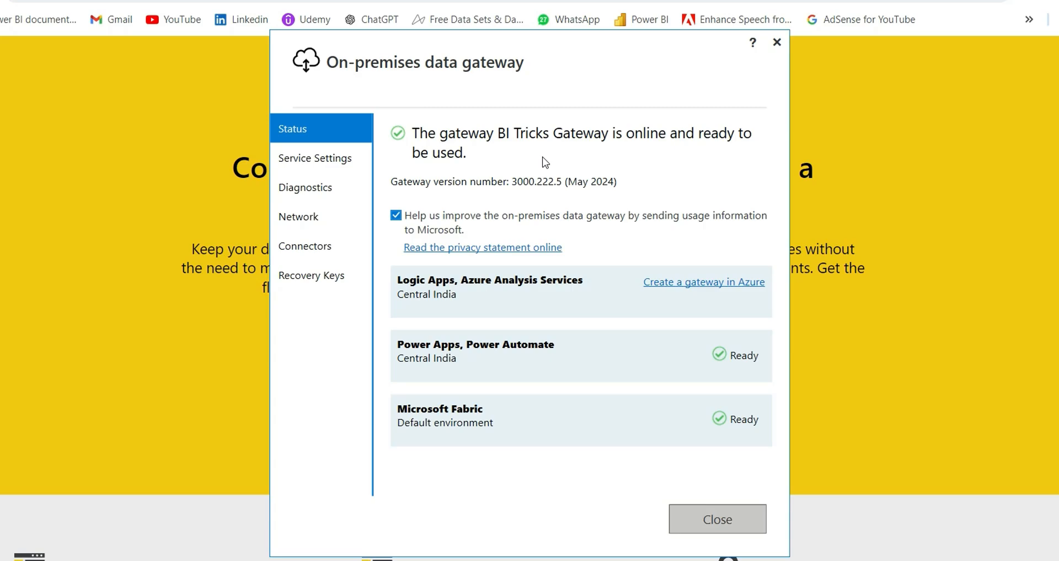
left_click(717, 518)
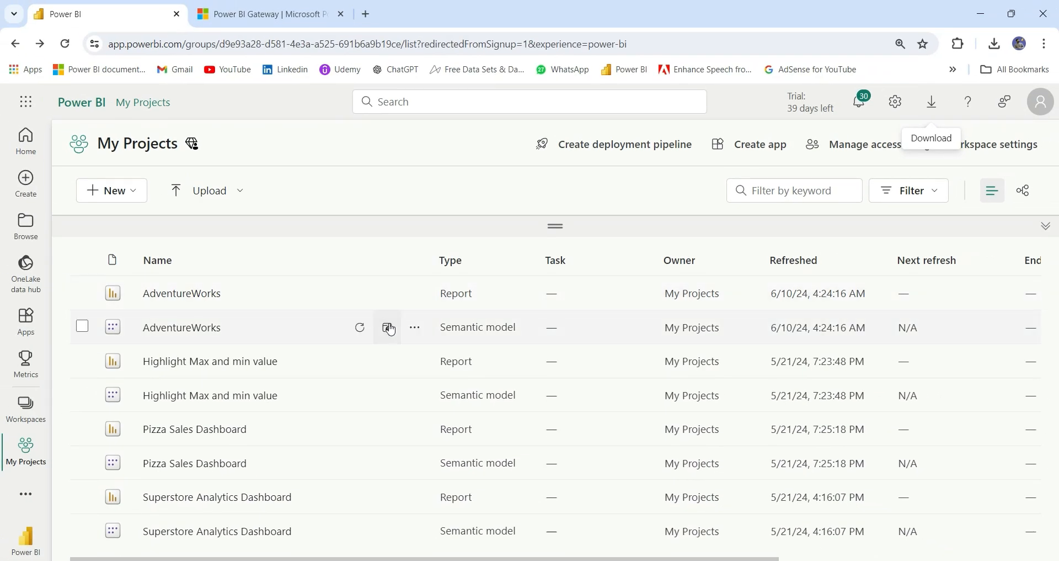
Step: Show AdventureWorks' Gateway and cloud connections, listing BI Tricks Gateway as not configured correctly
left_click(388, 329)
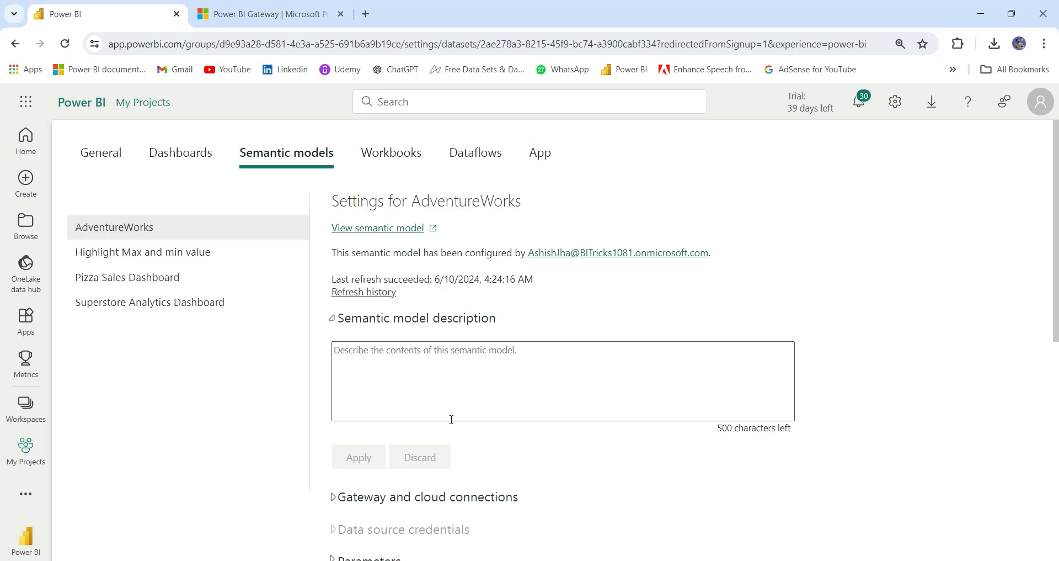
scroll("down", 3)
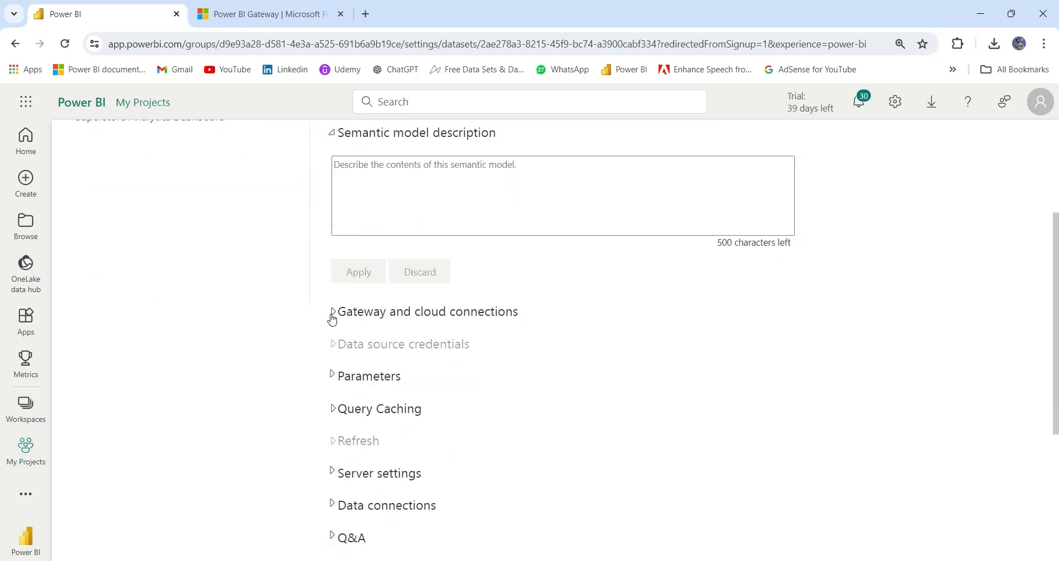
left_click(332, 311)
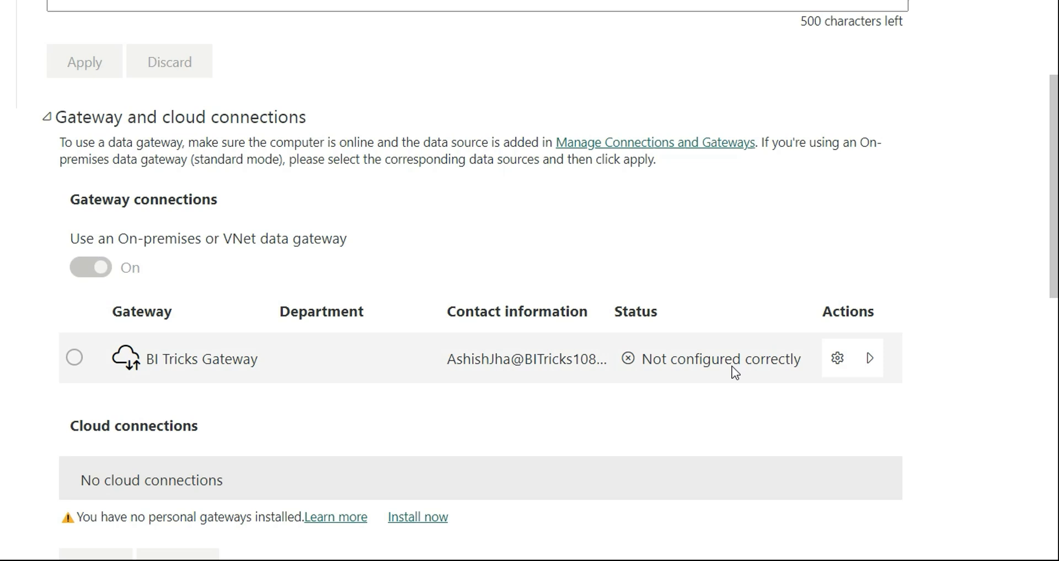
mouse_move(539, 409)
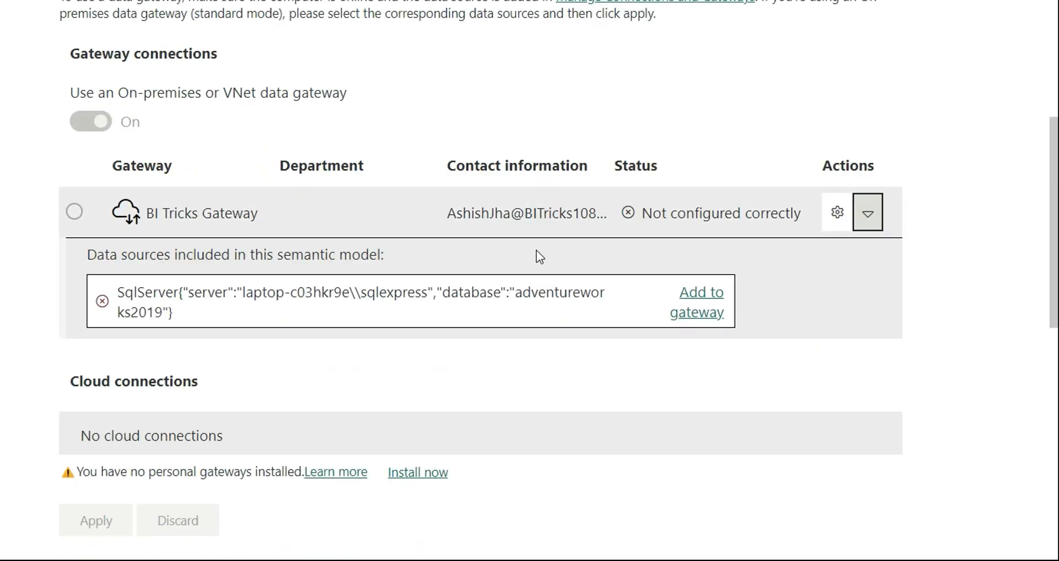
mouse_move(393, 337)
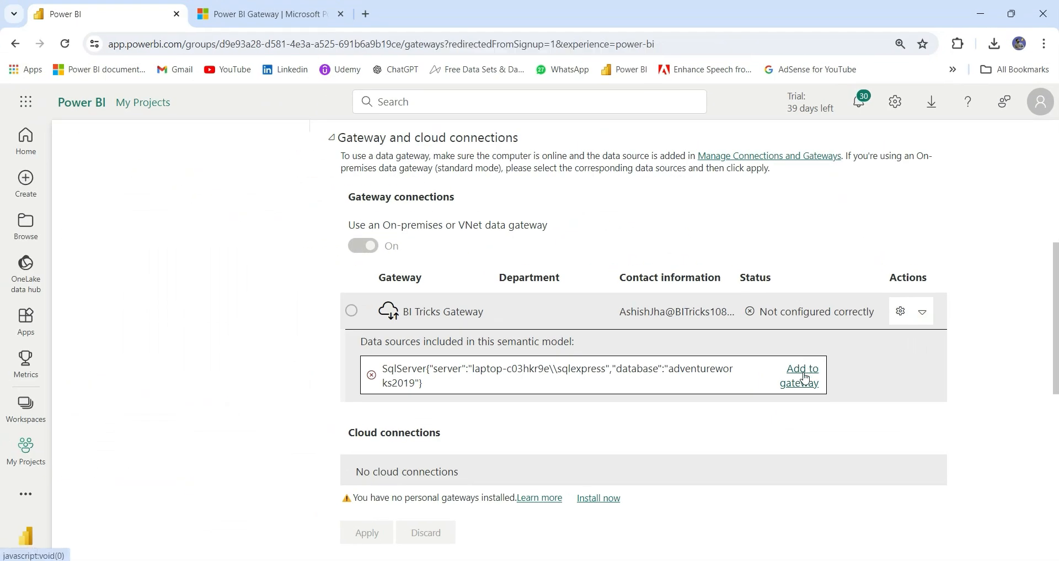
Step: Create a SQL Server connection on BI Tricks Gateway with Basic authentication, username 'akj'
left_click(800, 375)
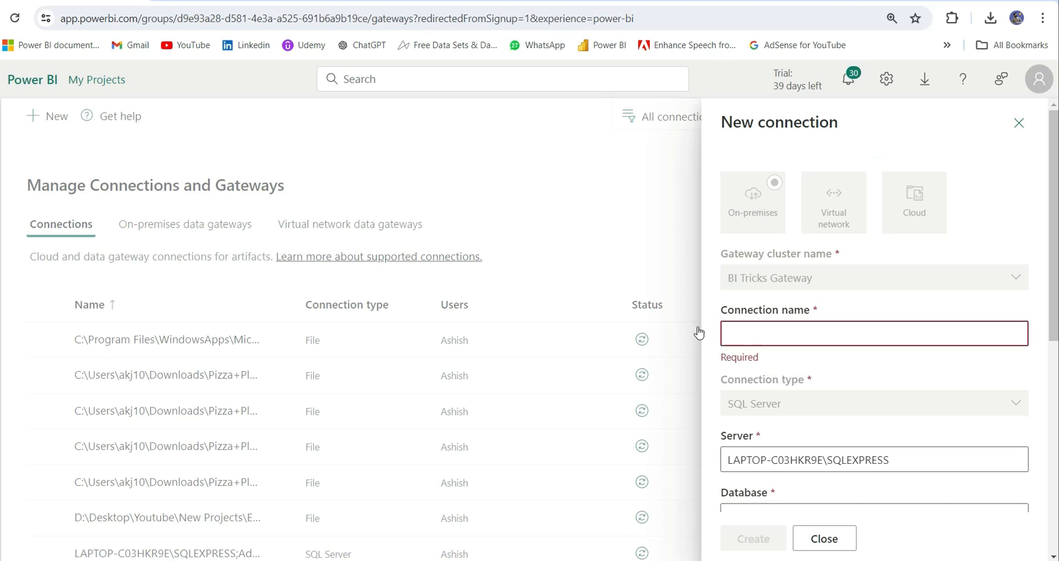
type("SQL")
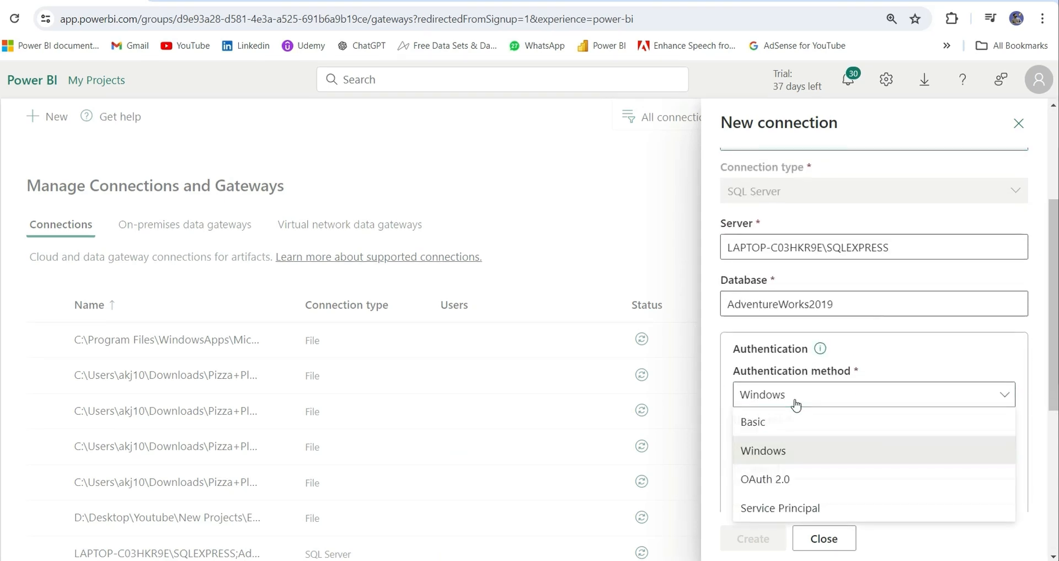
left_click(752, 421)
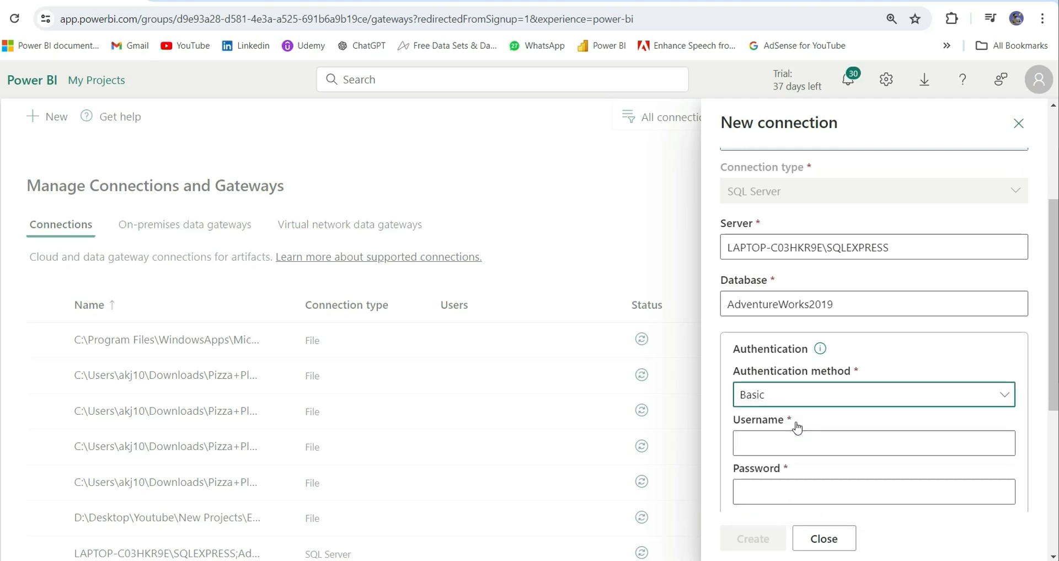
left_click(873, 443)
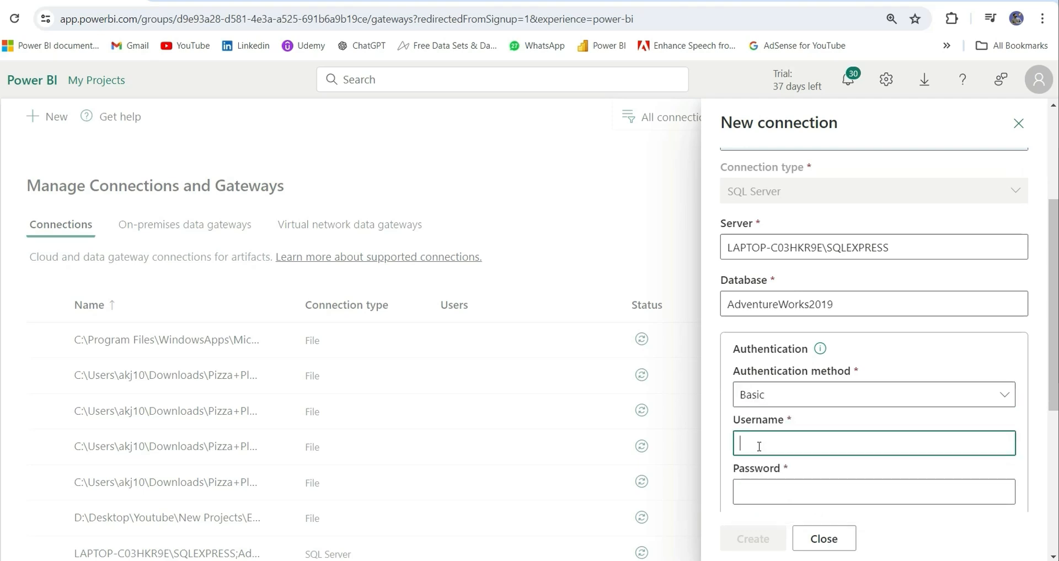
type("akj")
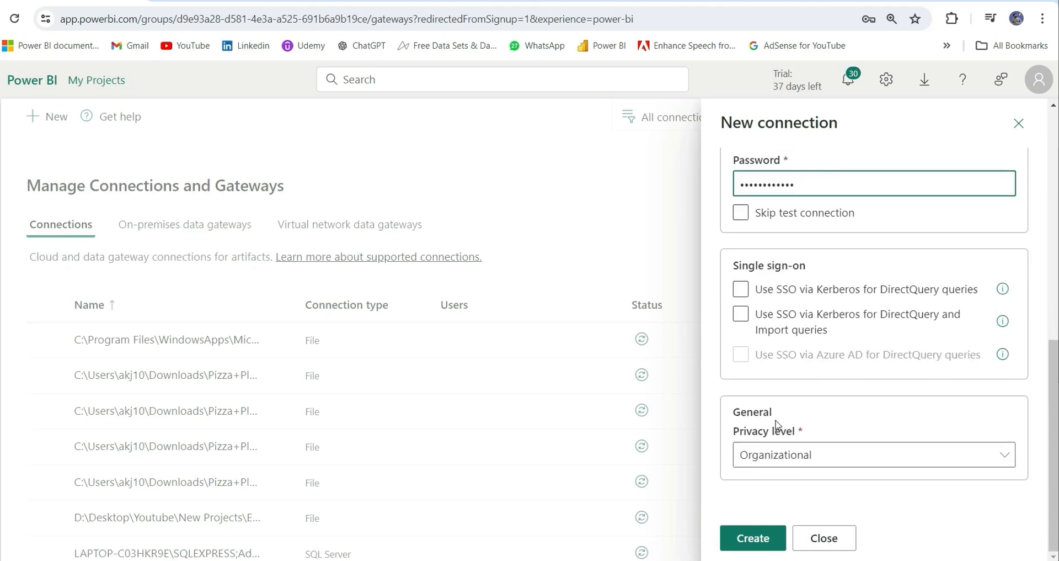
mouse_move(841, 434)
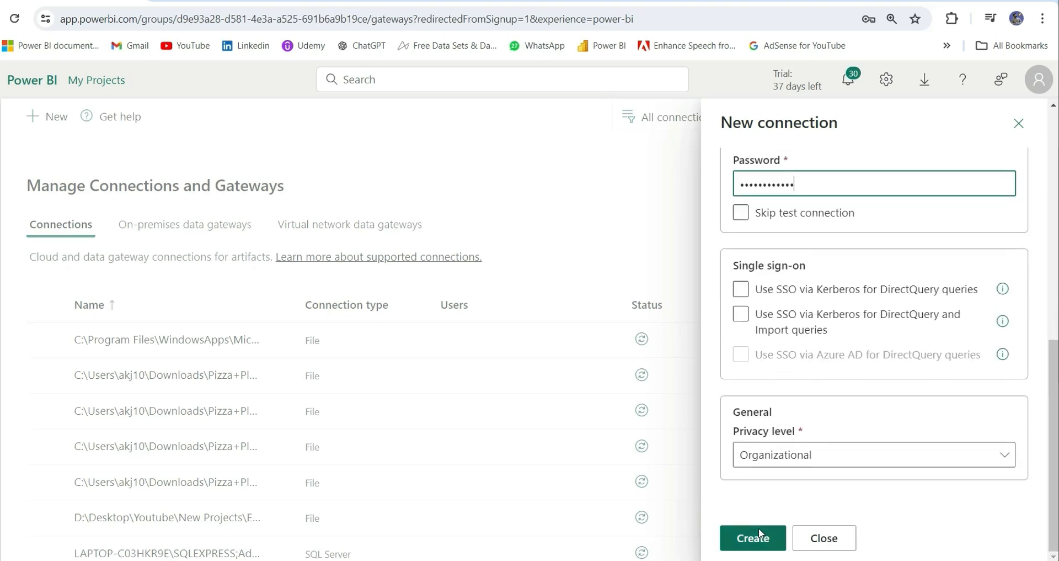
left_click(752, 537)
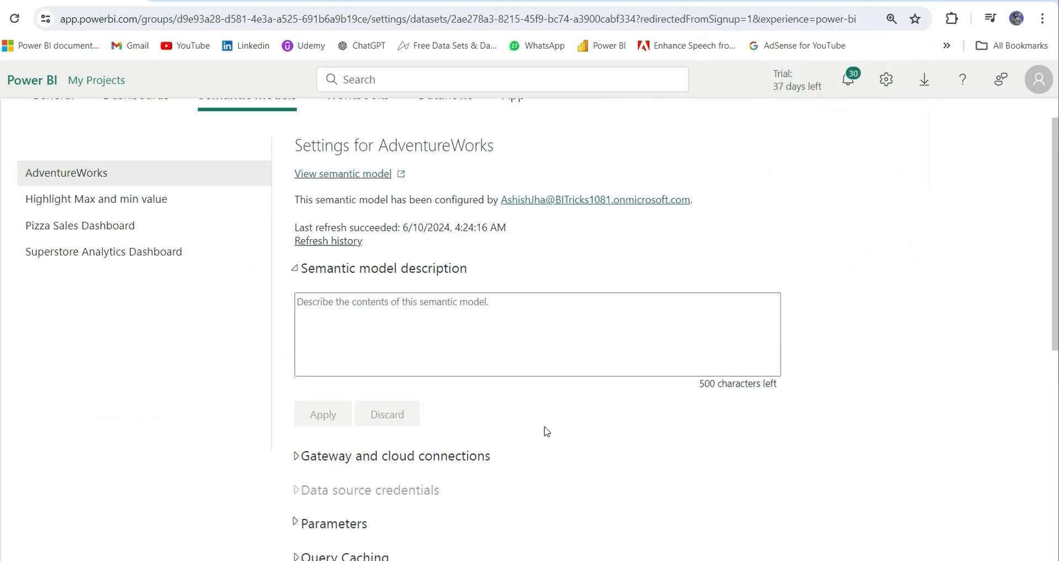
mouse_move(364, 472)
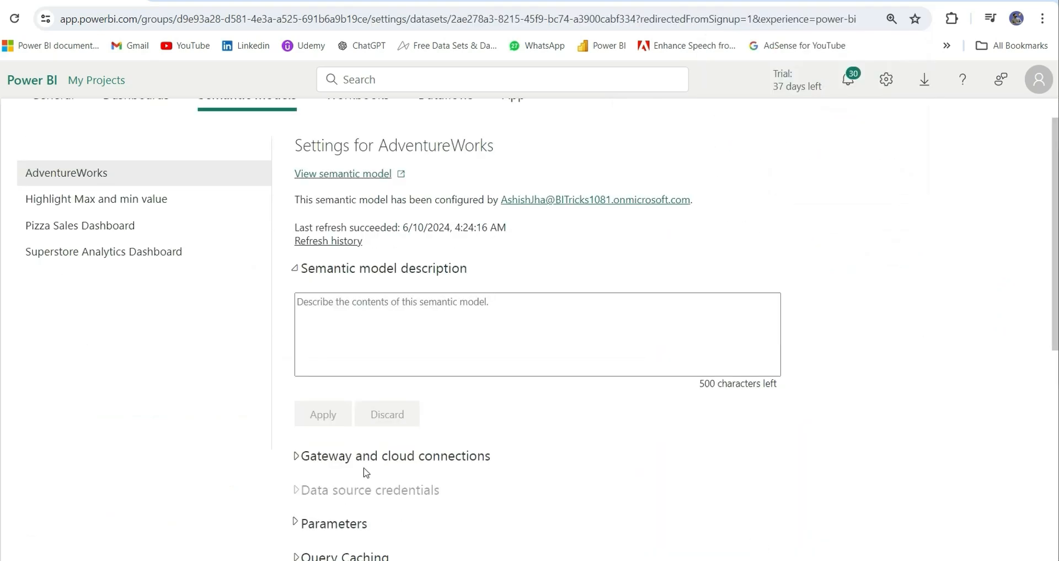
Step: Map AdventureWorks' SQL Server data source to 'SQL Server Connection' and apply it
left_click(296, 456)
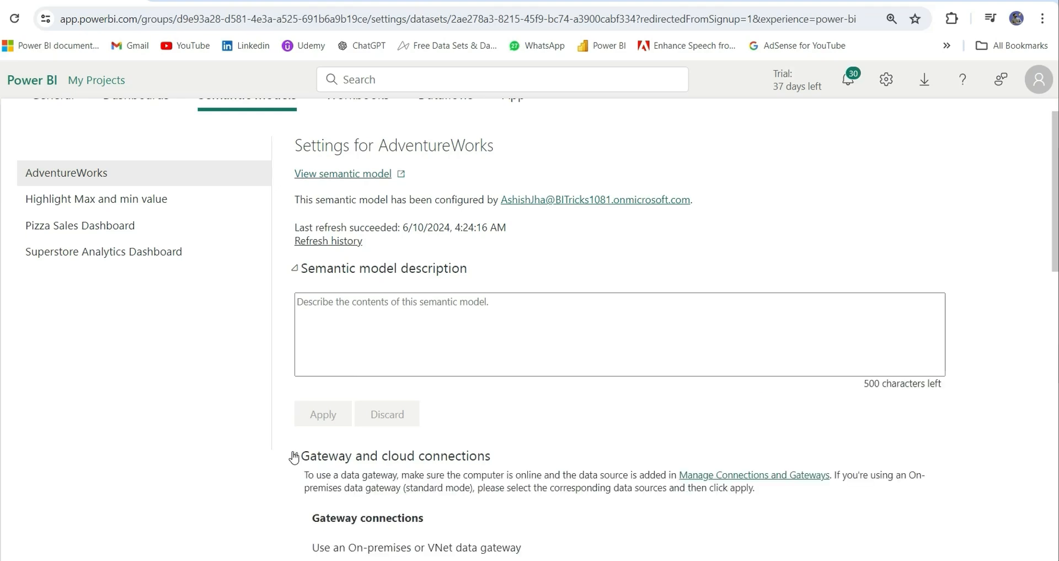
scroll("down", 3)
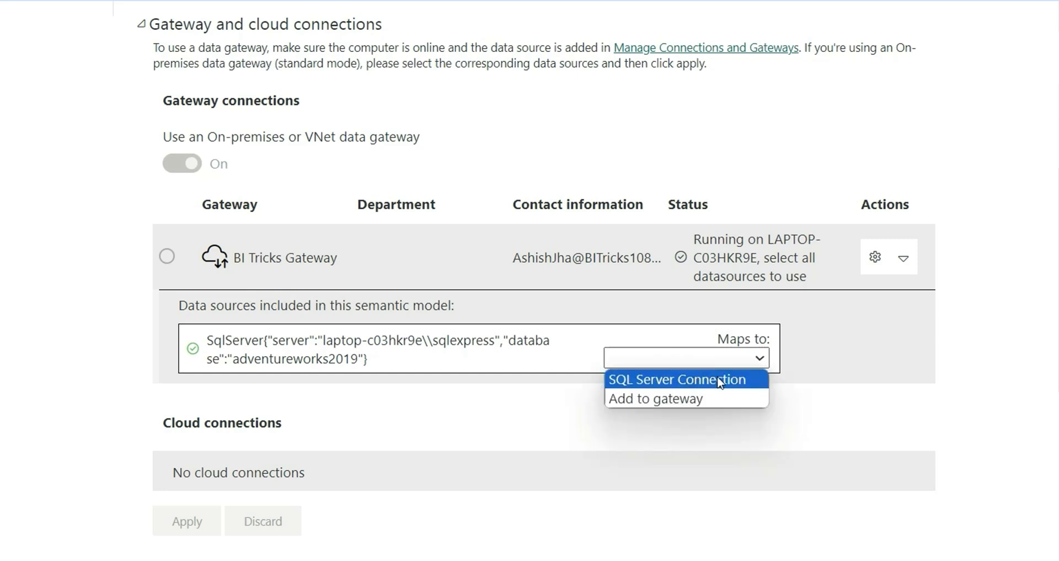
mouse_move(731, 385)
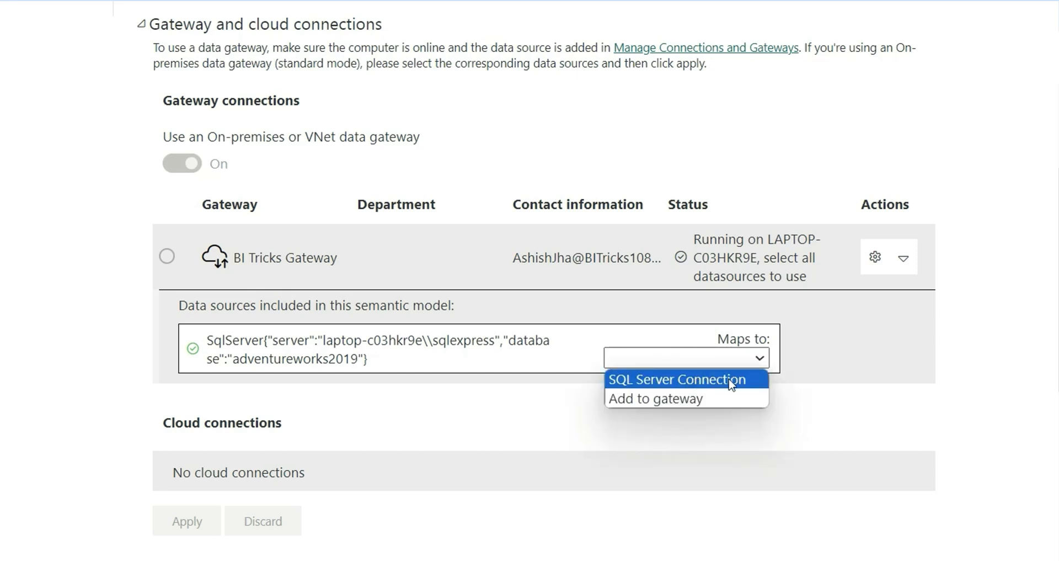
left_click(679, 378)
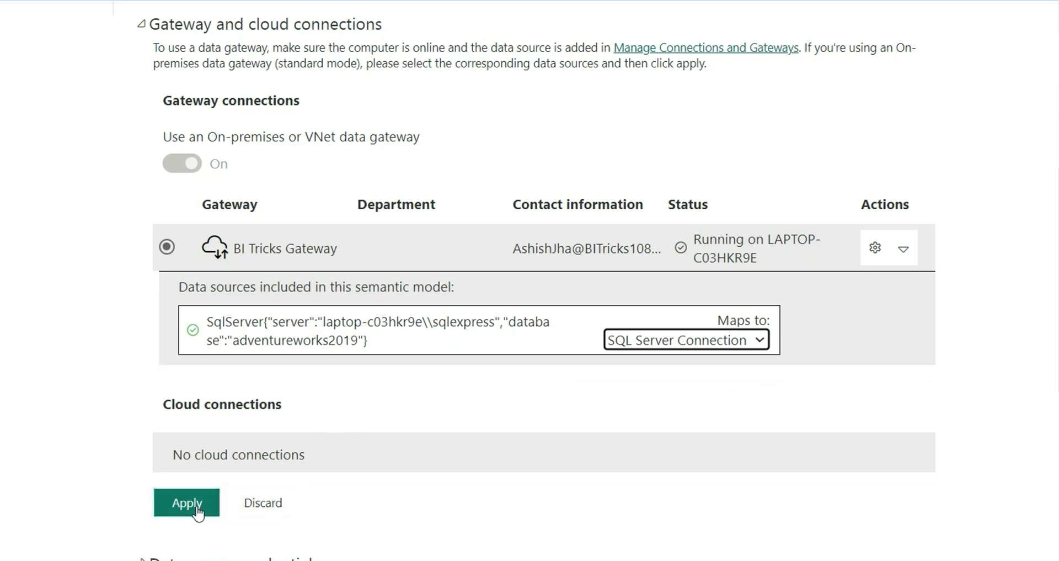
left_click(187, 502)
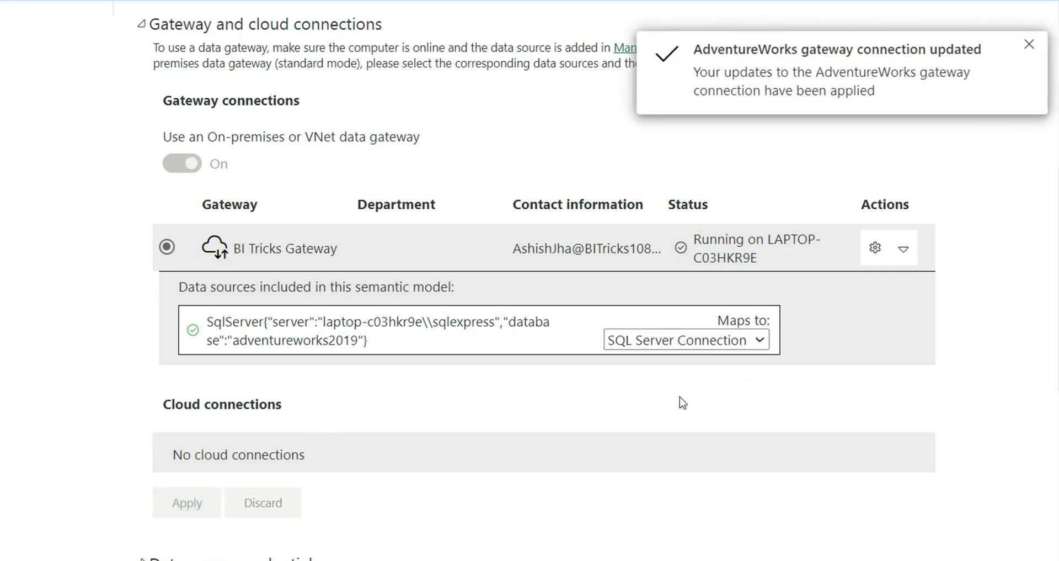
scroll("down", 3)
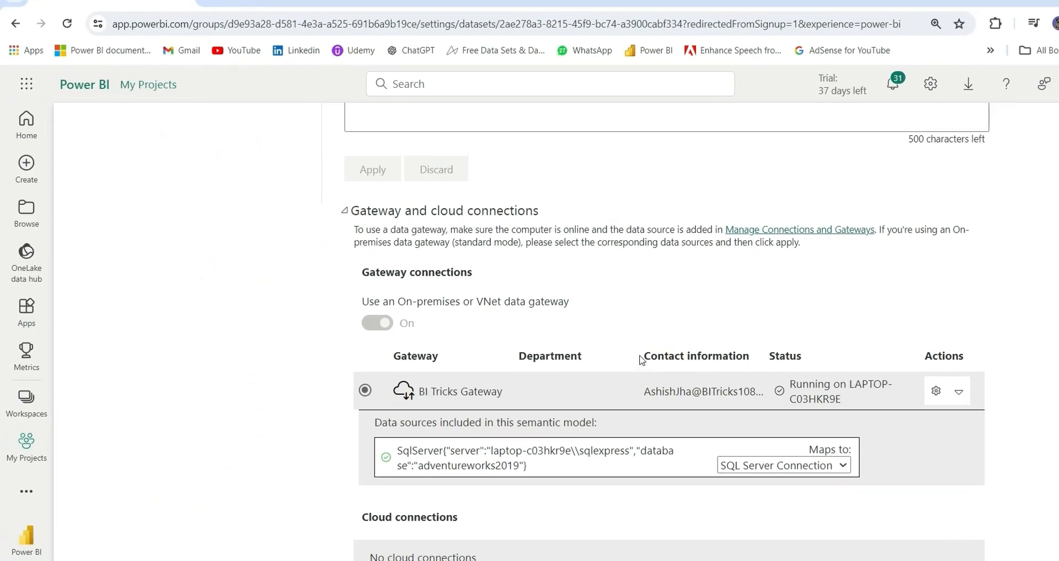
Step: Leave the AdventureWorks settings page for the My Projects workspace
scroll("down", 3)
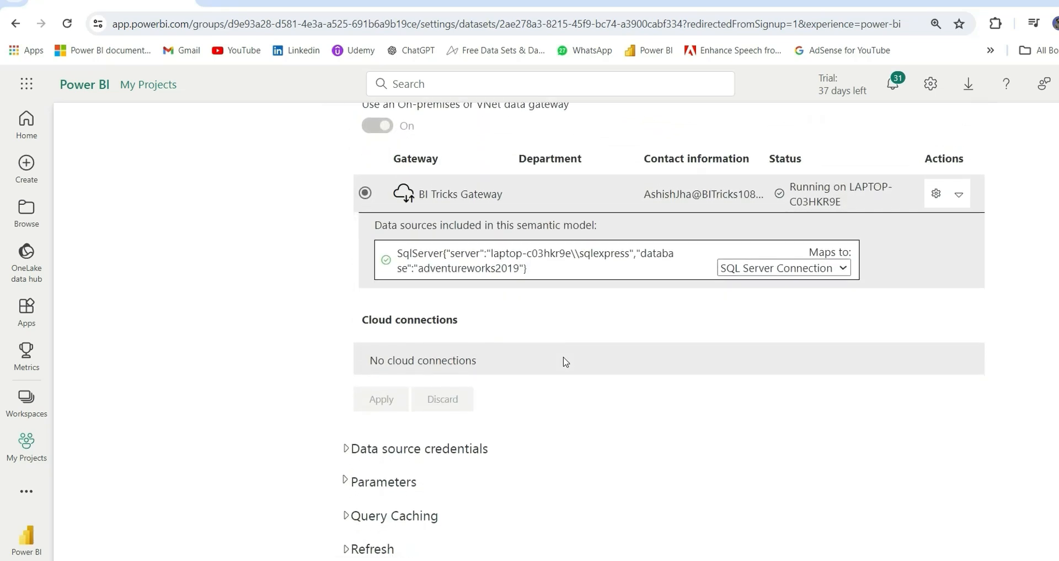
mouse_move(544, 464)
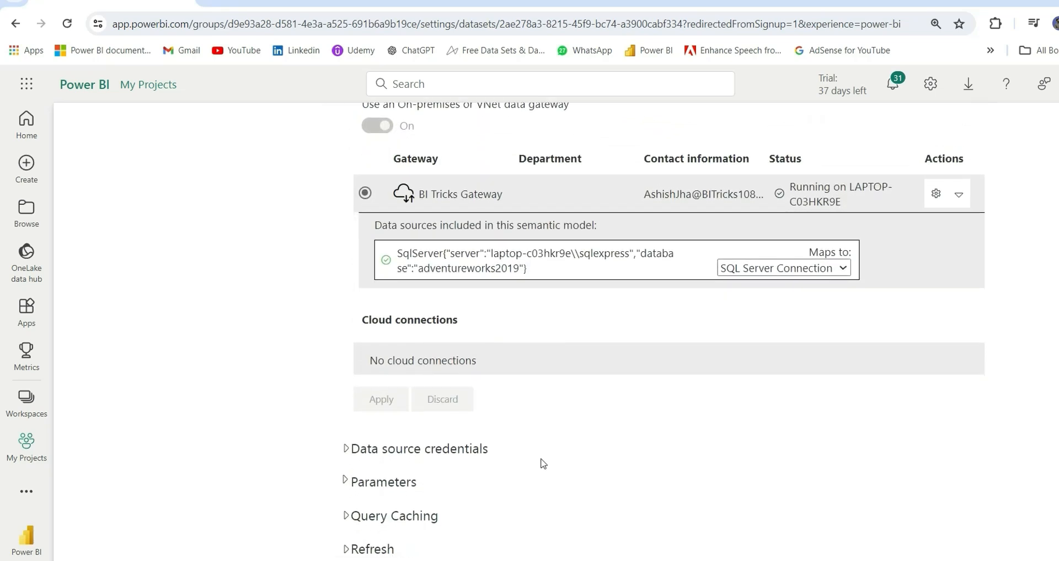
scroll("down", 3)
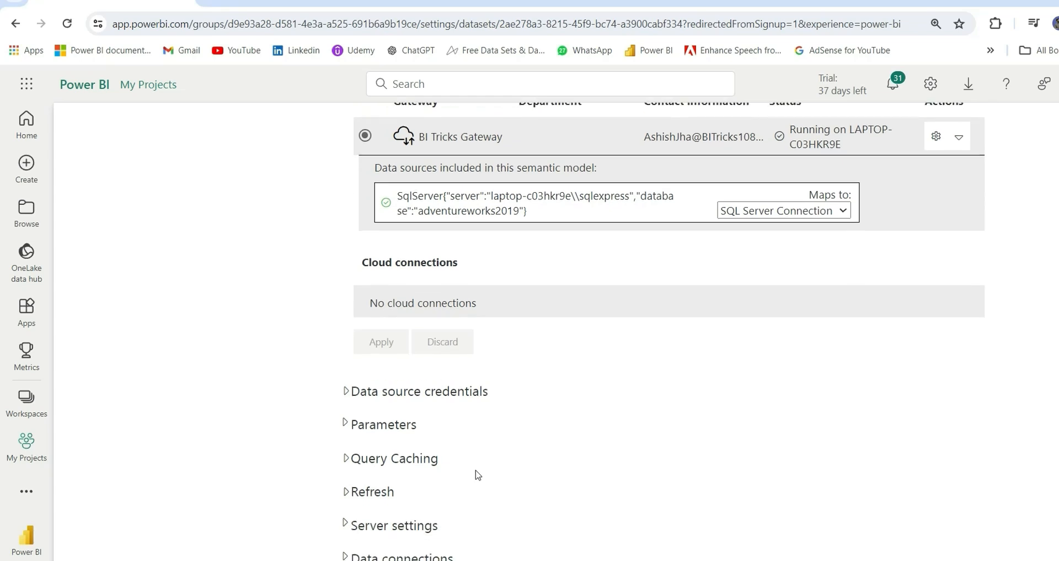
mouse_move(458, 479)
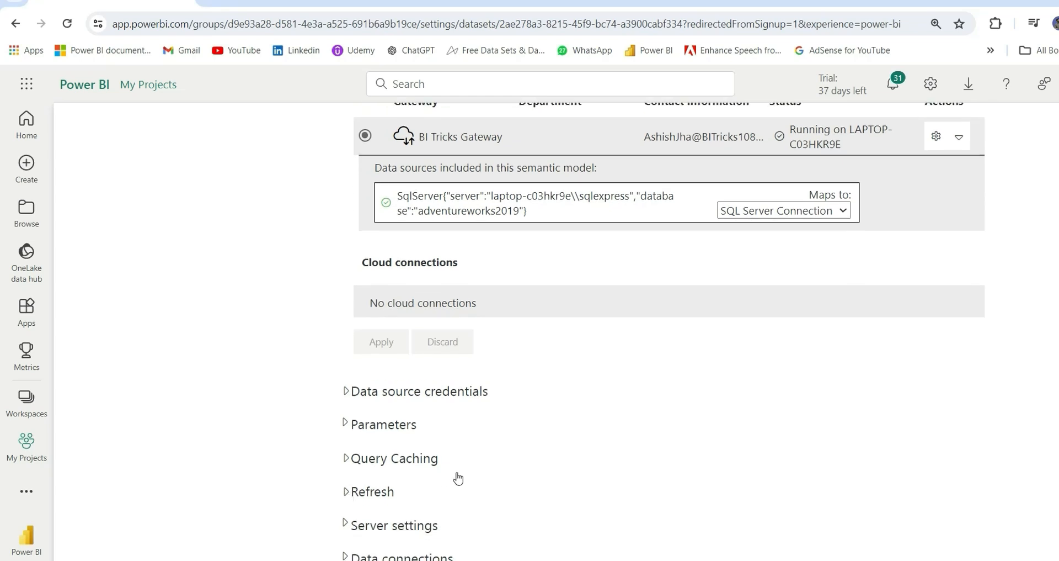
scroll("up", 3)
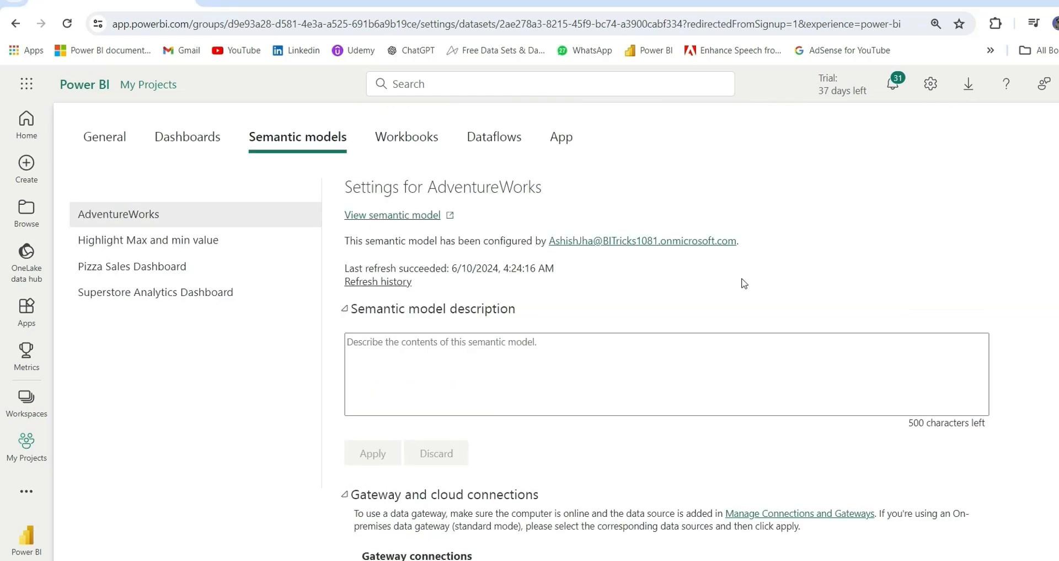
left_click(27, 444)
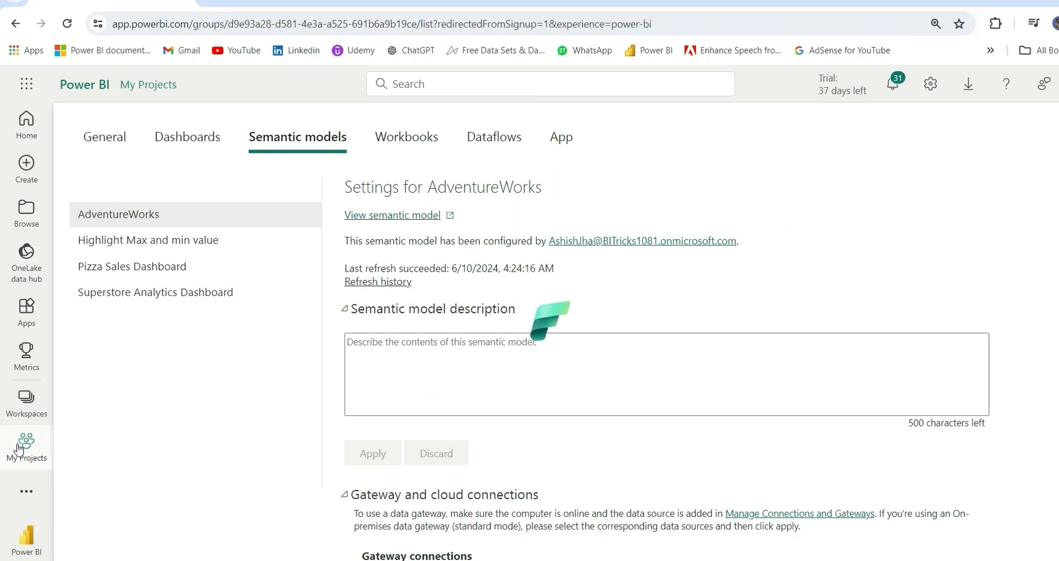
Step: From My Projects, start a Refresh now on the AdventureWorks semantic model
left_click(26, 445)
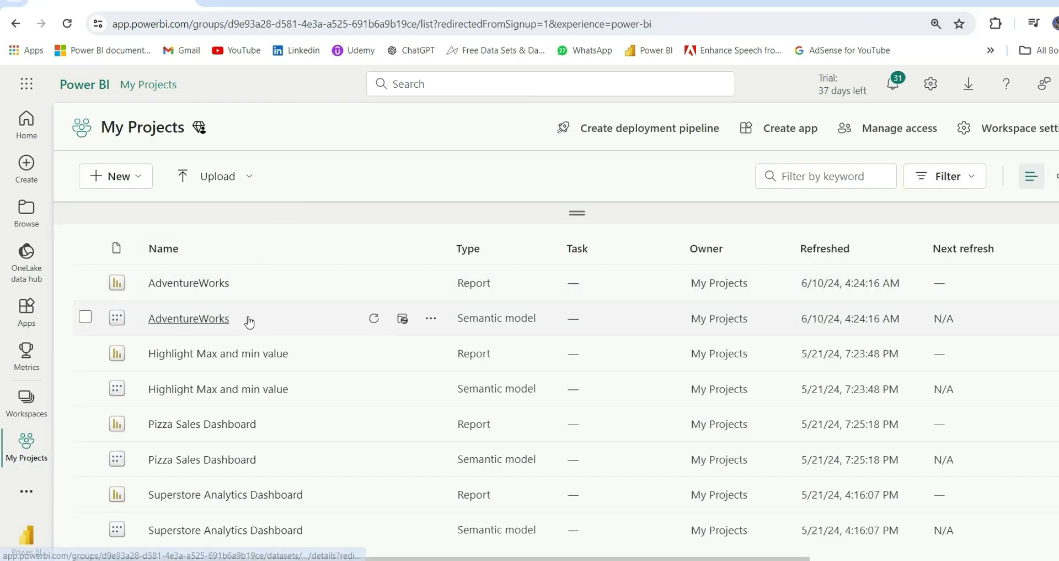
mouse_move(374, 318)
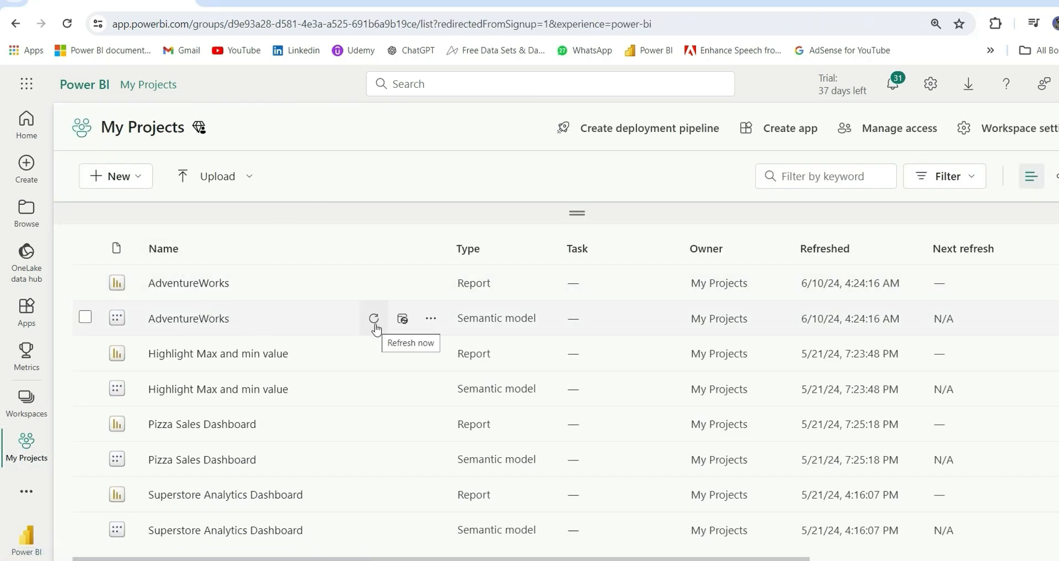
left_click(374, 319)
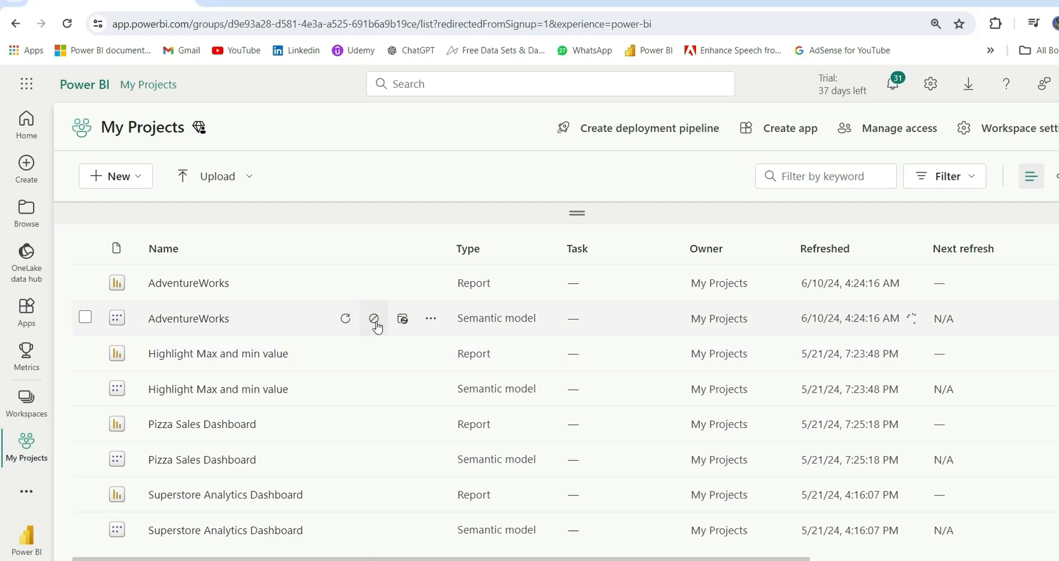
mouse_move(912, 321)
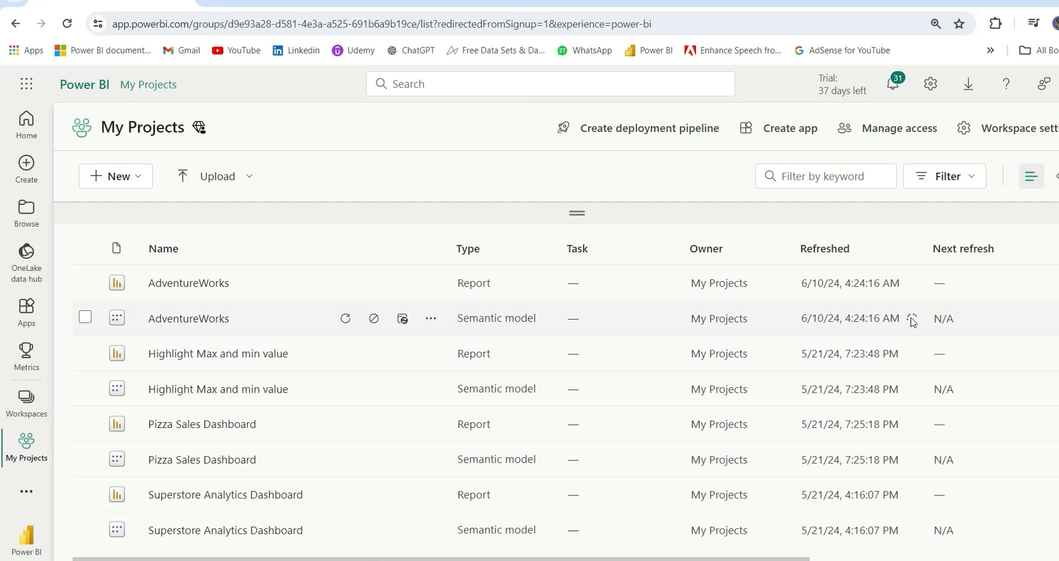
mouse_move(914, 319)
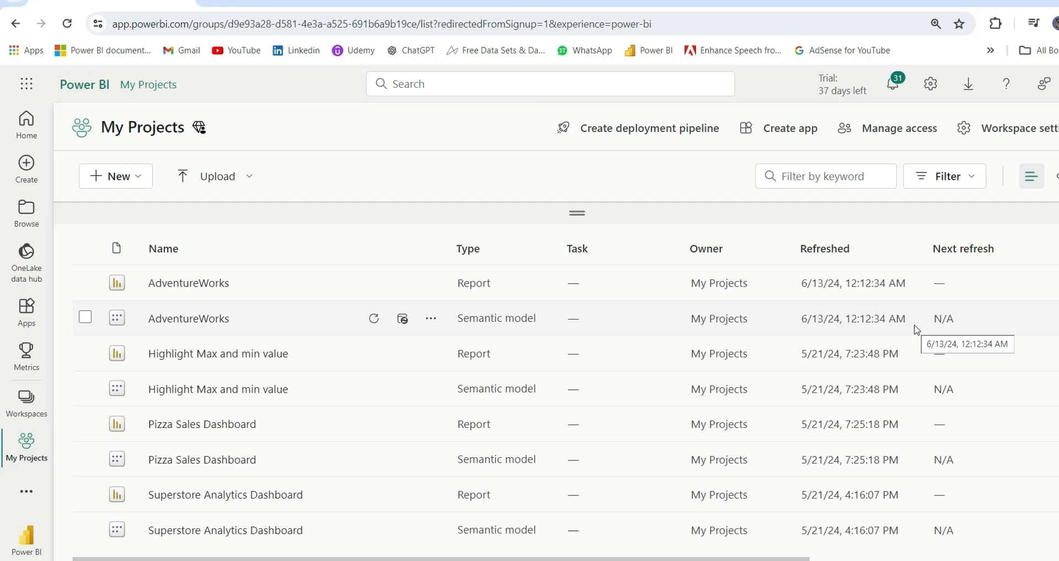
mouse_move(518, 183)
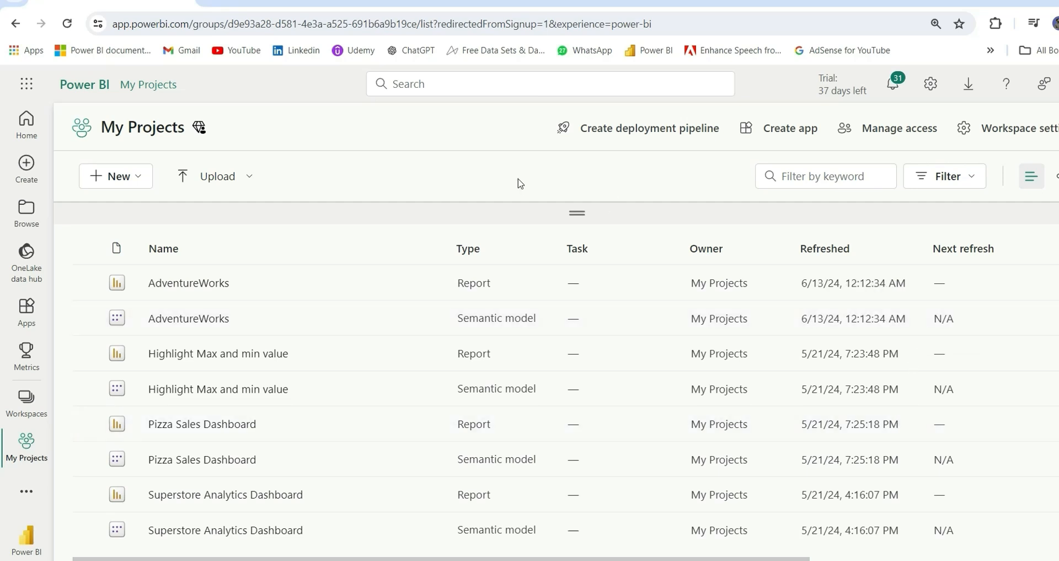